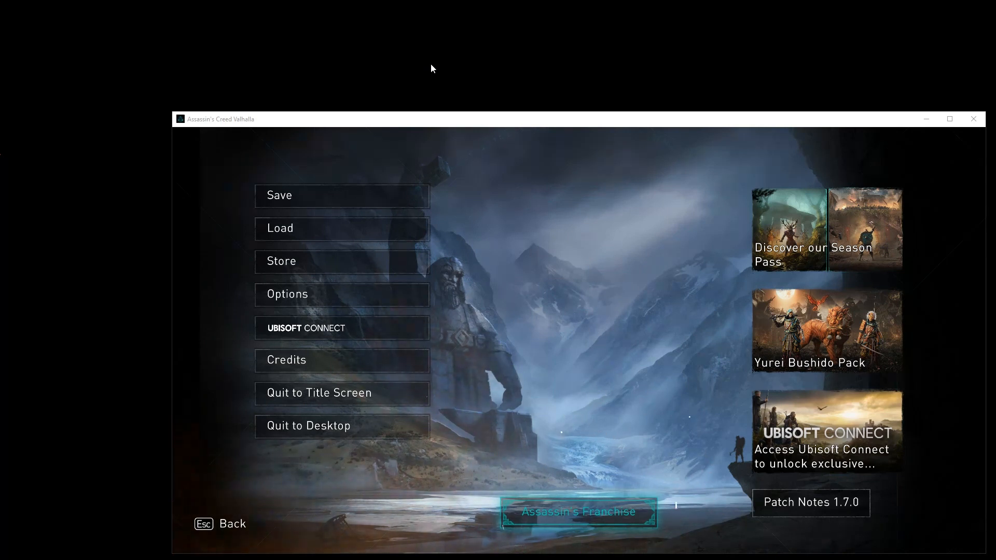
{"action": "mouse_move", "coordinate": [83, 418]}
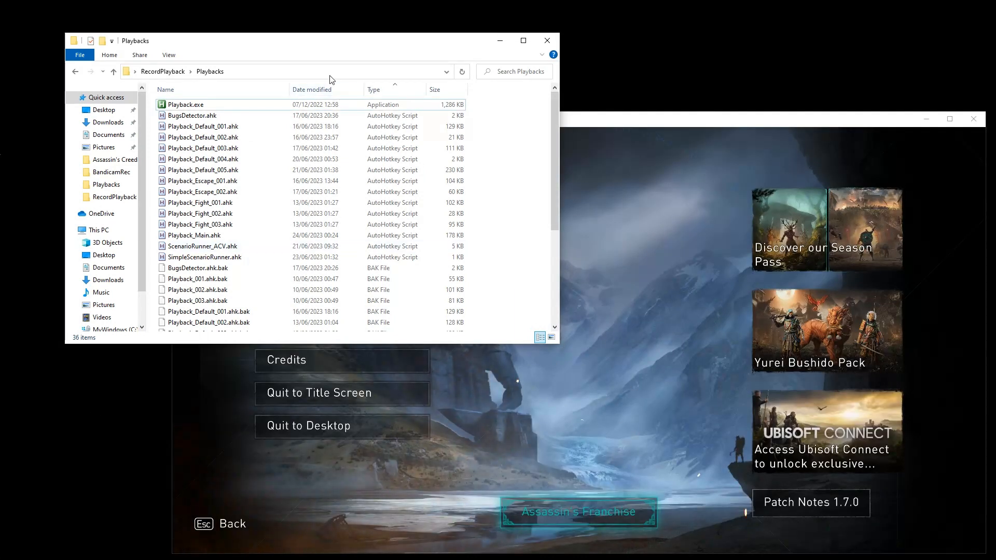
{"action": "mouse_move", "coordinate": [676, 62]}
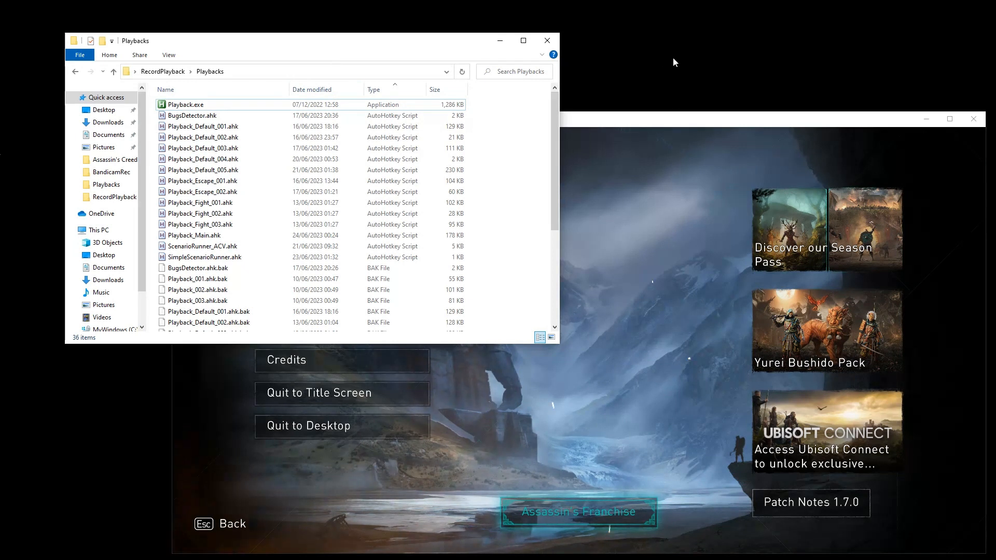
{"action": "mouse_move", "coordinate": [629, 102]}
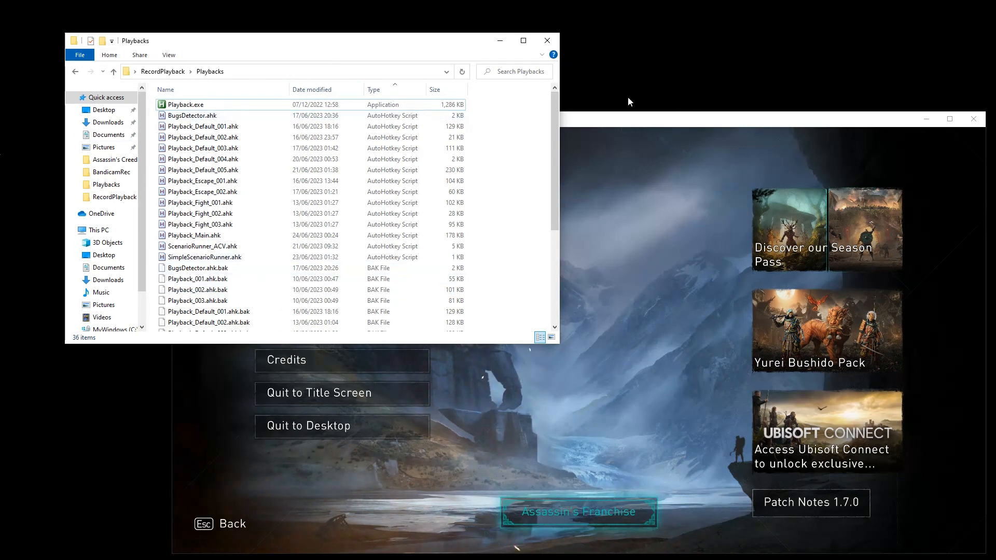
{"action": "mouse_move", "coordinate": [404, 54]}
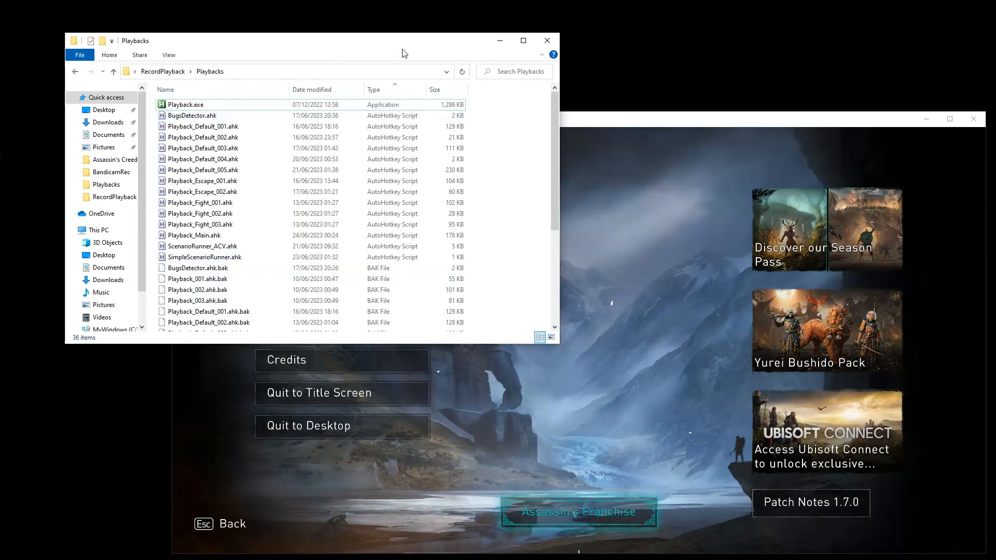
{"action": "mouse_move", "coordinate": [359, 44]}
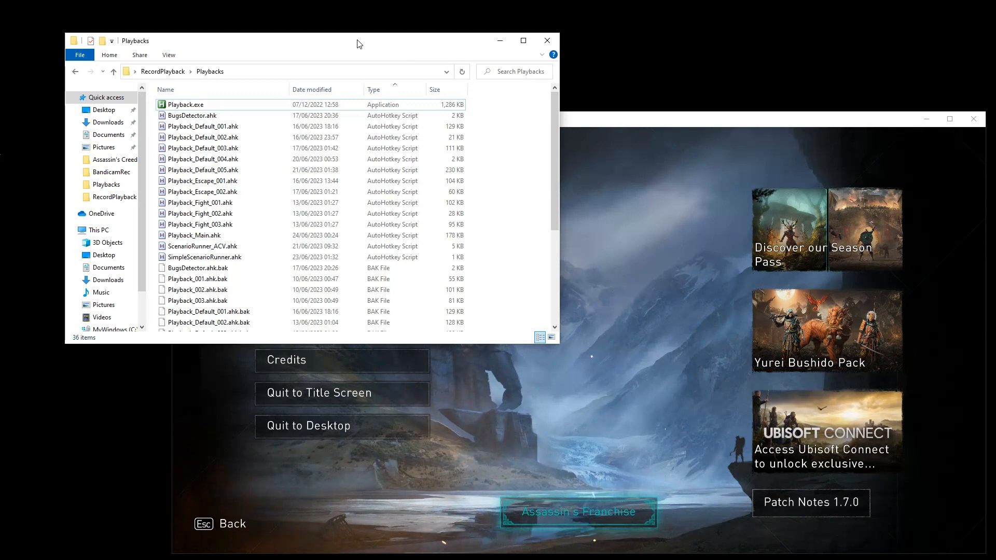
{"action": "mouse_move", "coordinate": [235, 214]}
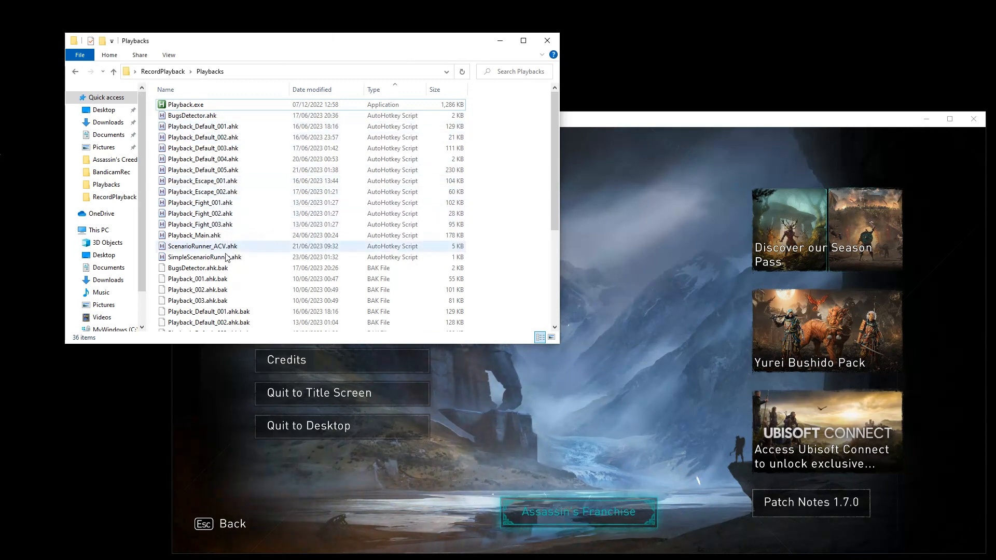
{"action": "mouse_move", "coordinate": [240, 237]}
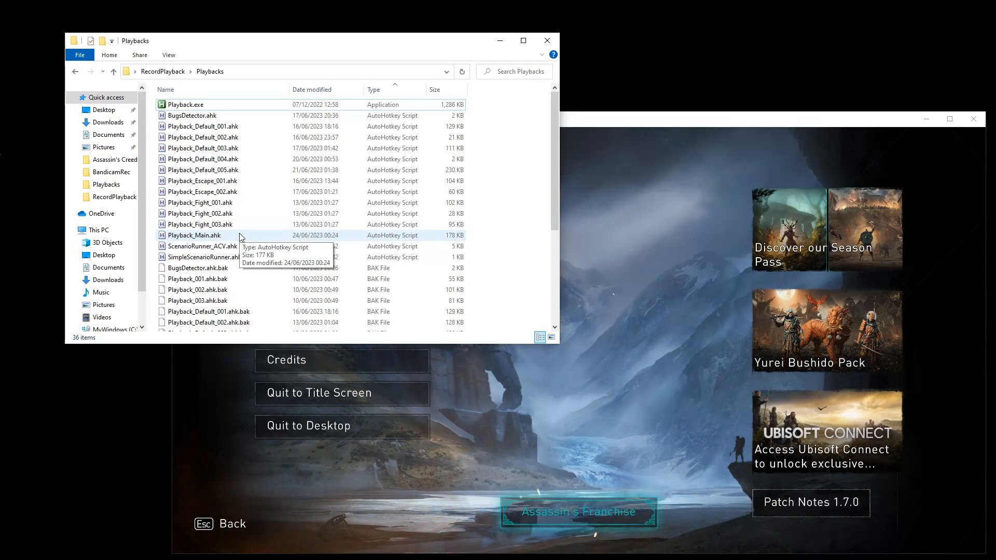
{"action": "mouse_move", "coordinate": [395, 48]}
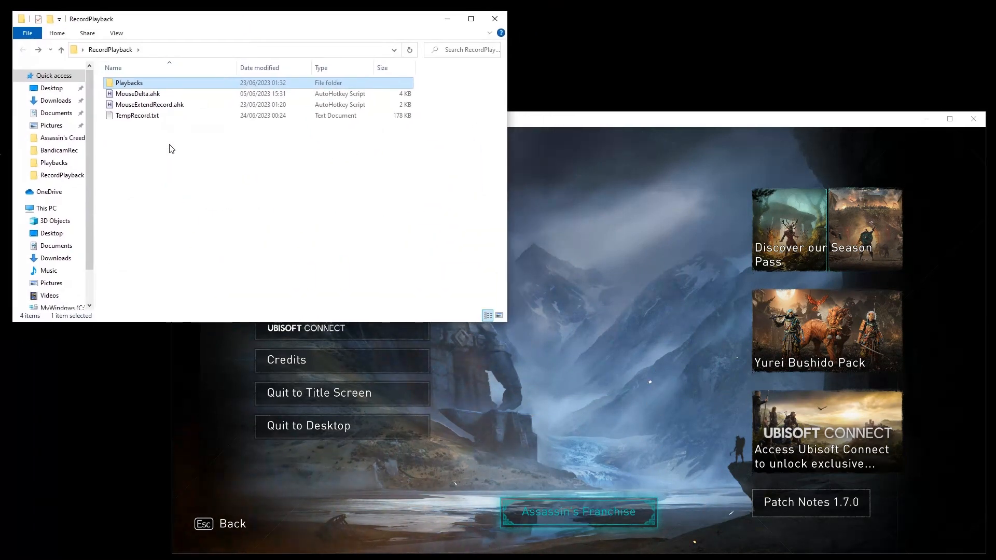
- Select MouseExtendRecord.ahk, then reopen Playbacks to view its scripts and .bak files
{"action": "left_click", "coordinate": [149, 105]}
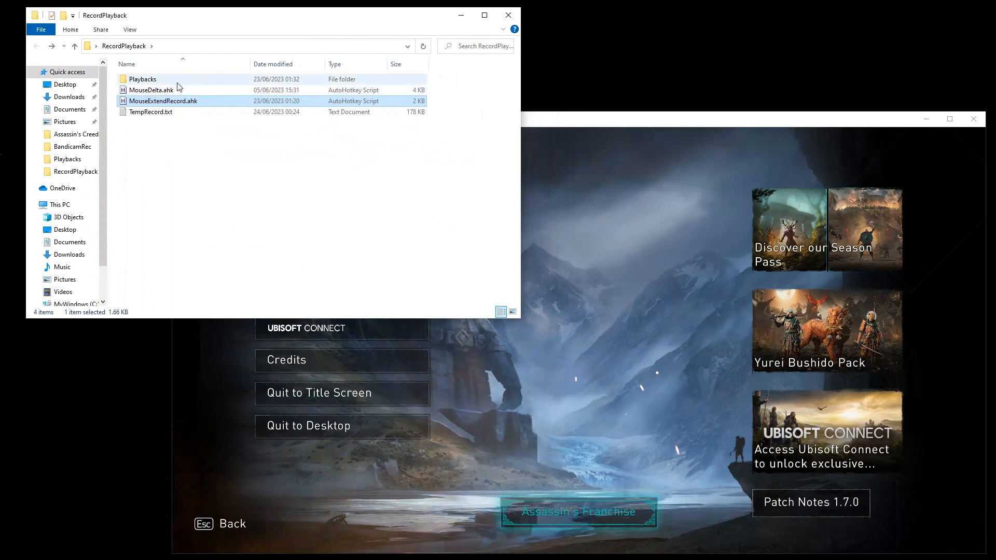
{"action": "double_click", "coordinate": [142, 78]}
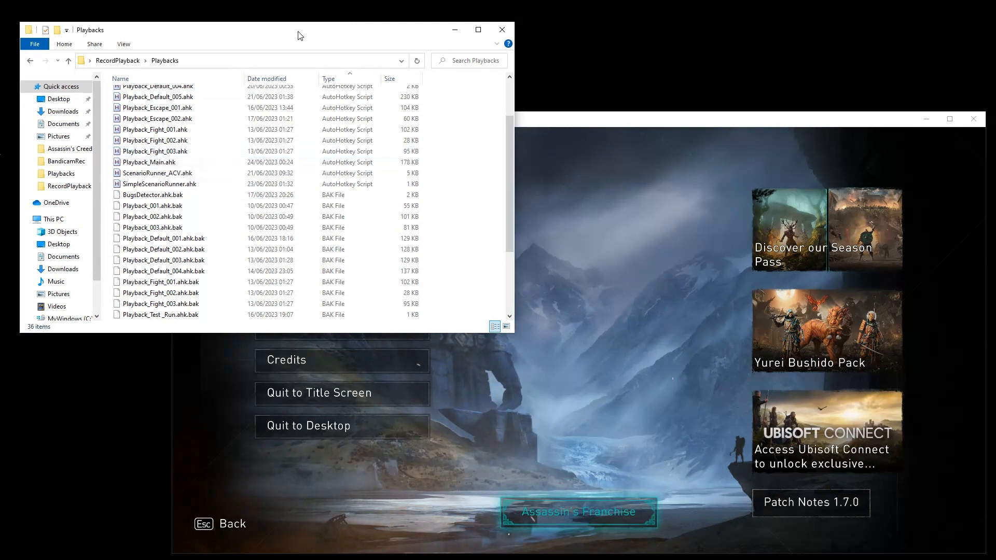
{"action": "mouse_move", "coordinate": [608, 123]}
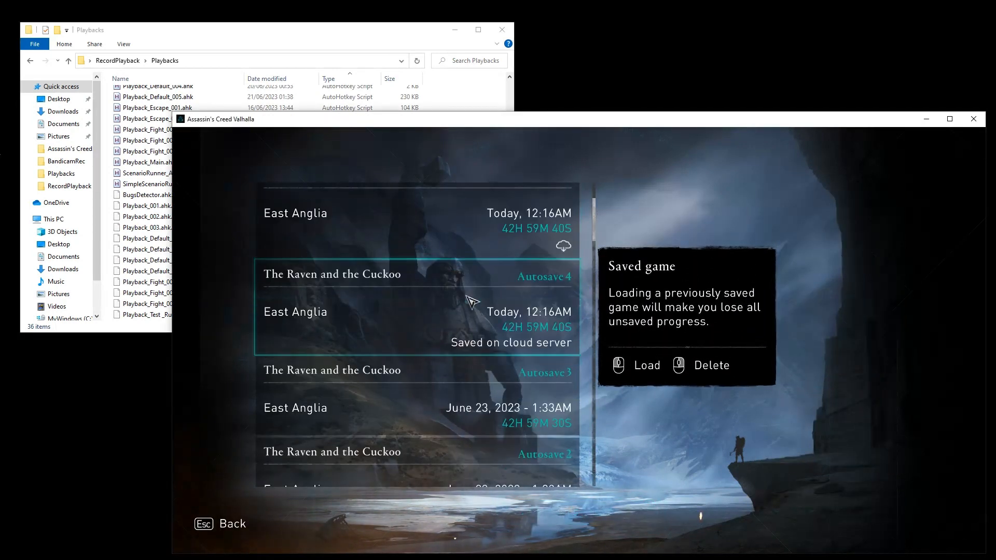
- Scroll the Load list to Manual Save CLOUD and load that save
{"action": "scroll", "scroll_direction": "down", "scroll_amount": 3}
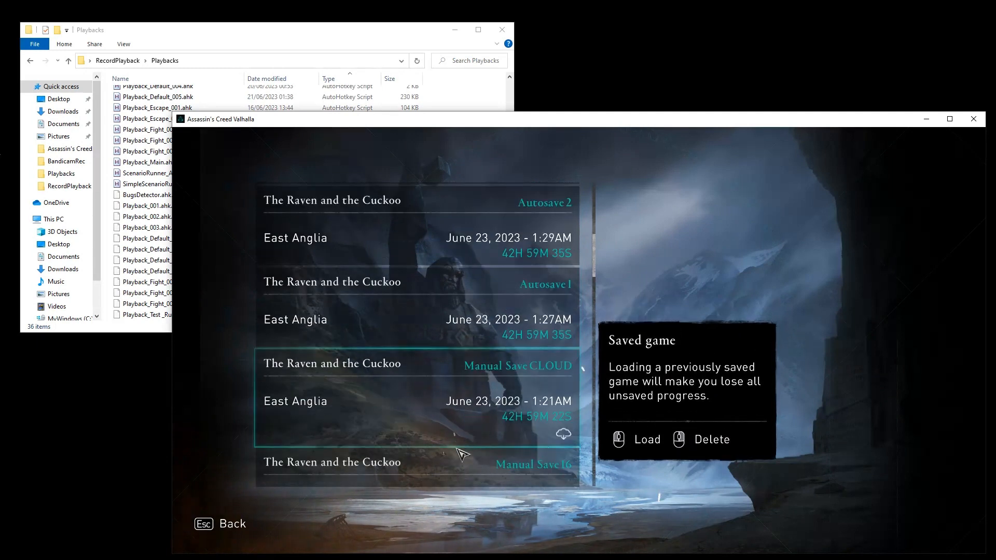
{"action": "left_click", "coordinate": [645, 439]}
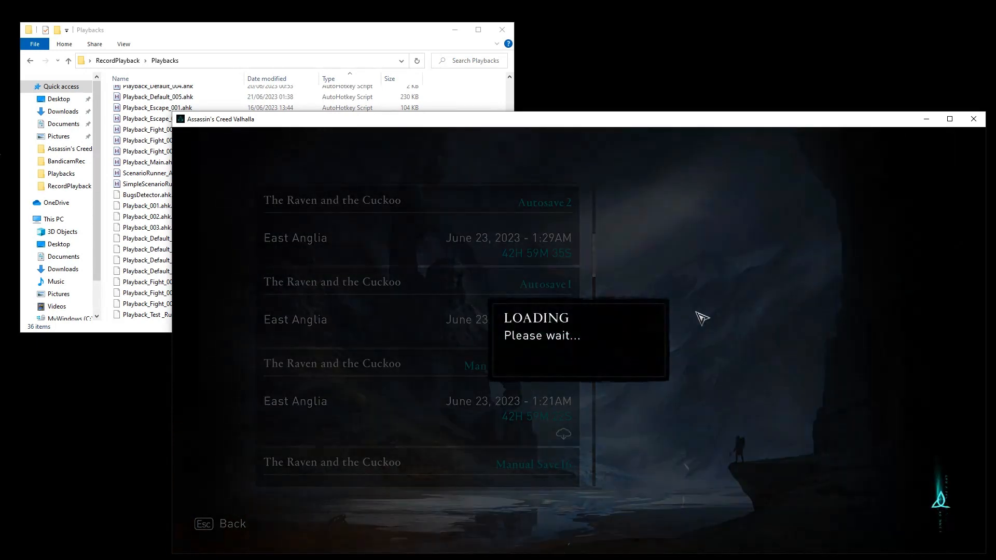
{"action": "mouse_move", "coordinate": [766, 291]}
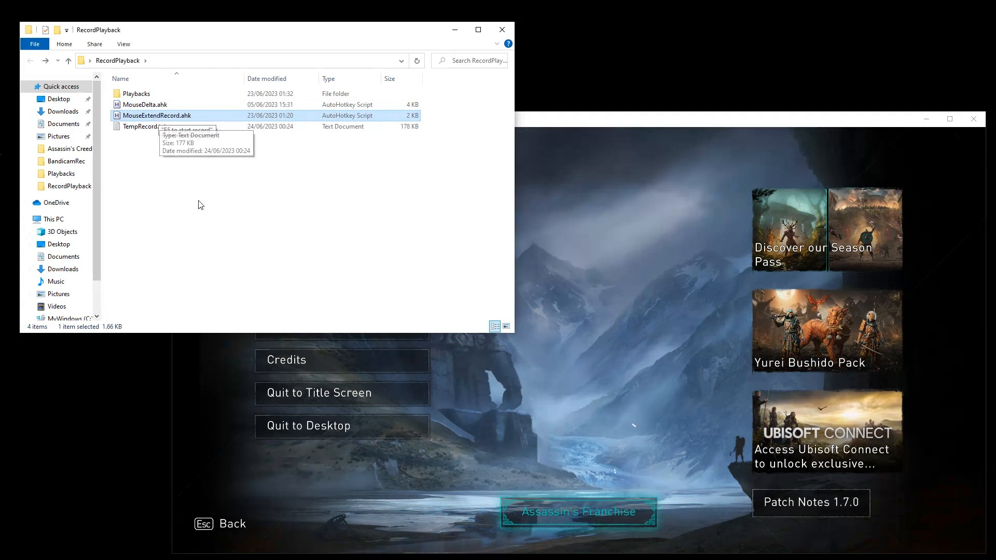
{"action": "mouse_move", "coordinate": [200, 145]}
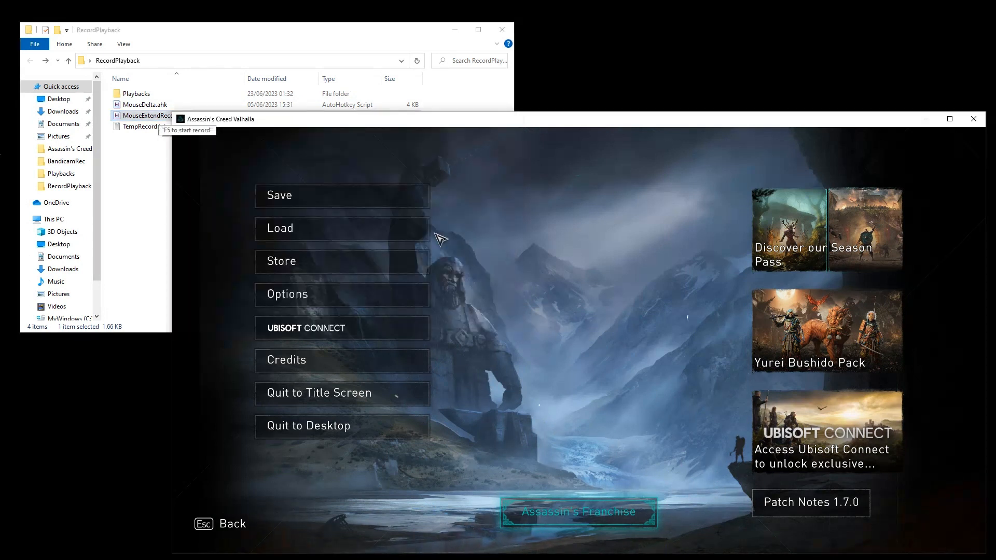
{"action": "mouse_move", "coordinate": [168, 135]}
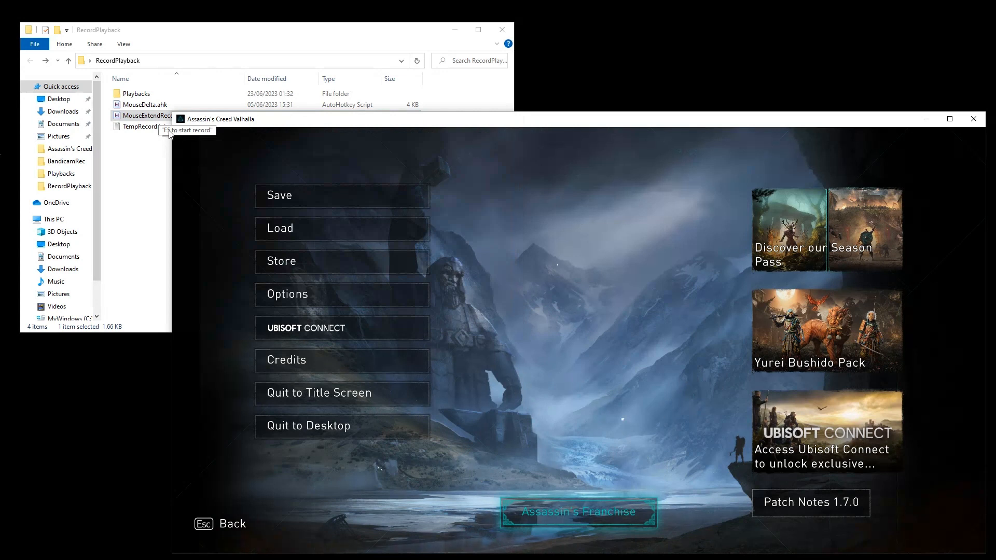
{"action": "mouse_move", "coordinate": [238, 143]}
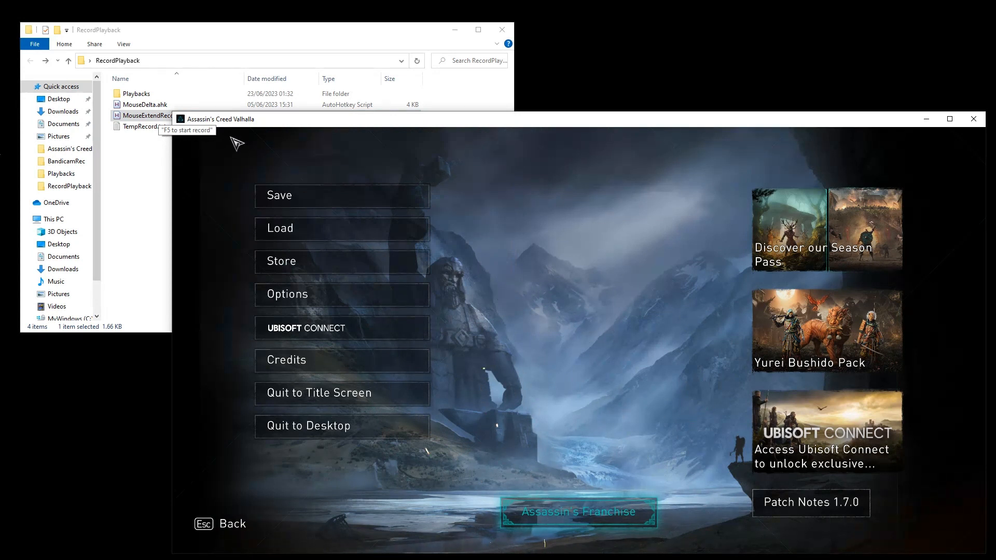
{"action": "mouse_move", "coordinate": [565, 326]}
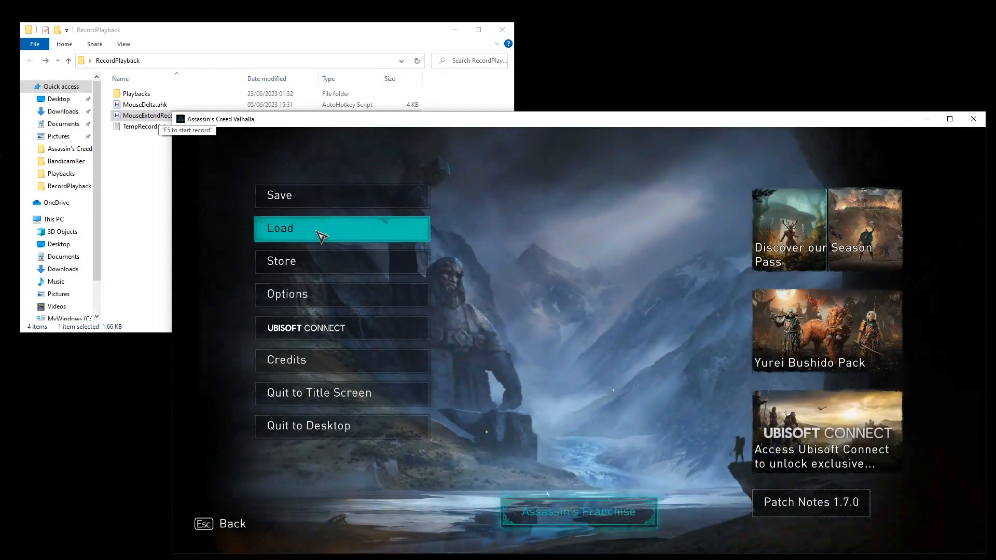
- Reload the Manual Save CLOUD game from the pause menu's saved-games list
{"action": "left_click", "coordinate": [342, 228]}
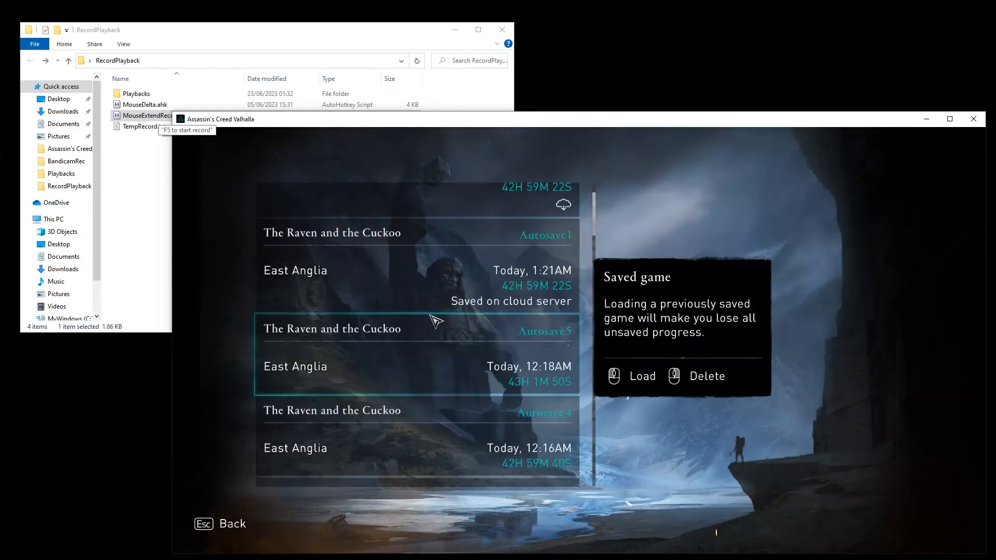
{"action": "scroll", "scroll_direction": "down", "scroll_amount": 3}
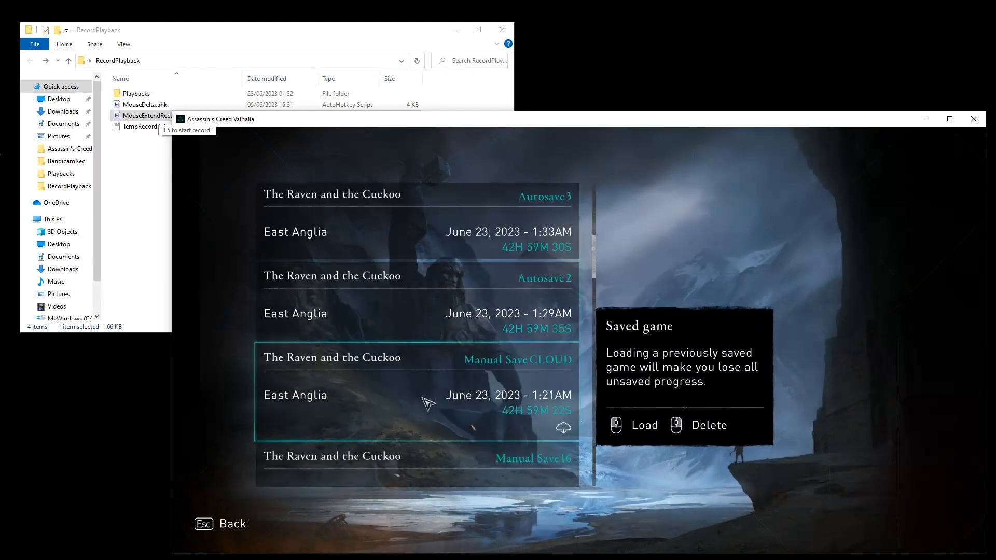
{"action": "left_click", "coordinate": [643, 425]}
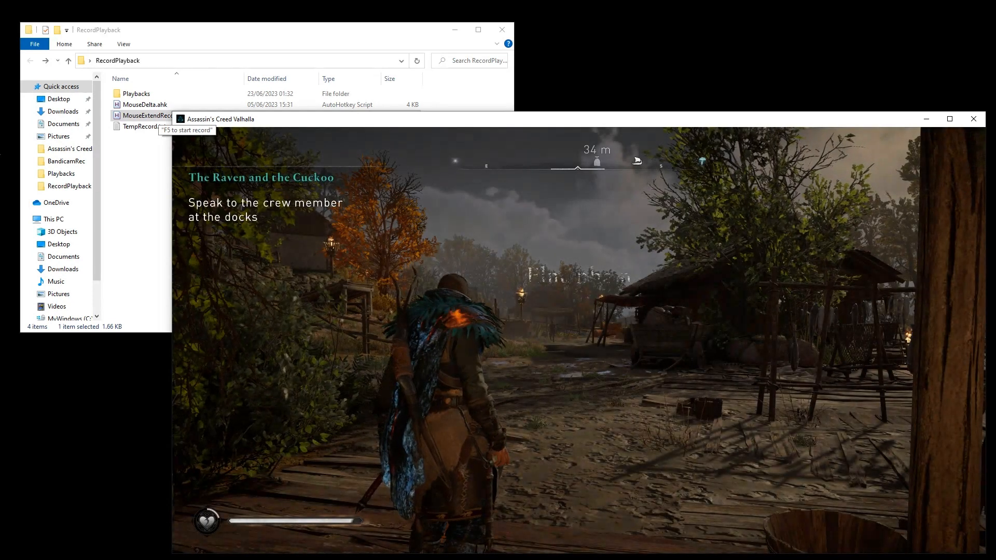
- Record the walk to the docks with F5, then open TempRecord.txt
{"action": "key", "text": "F5"}
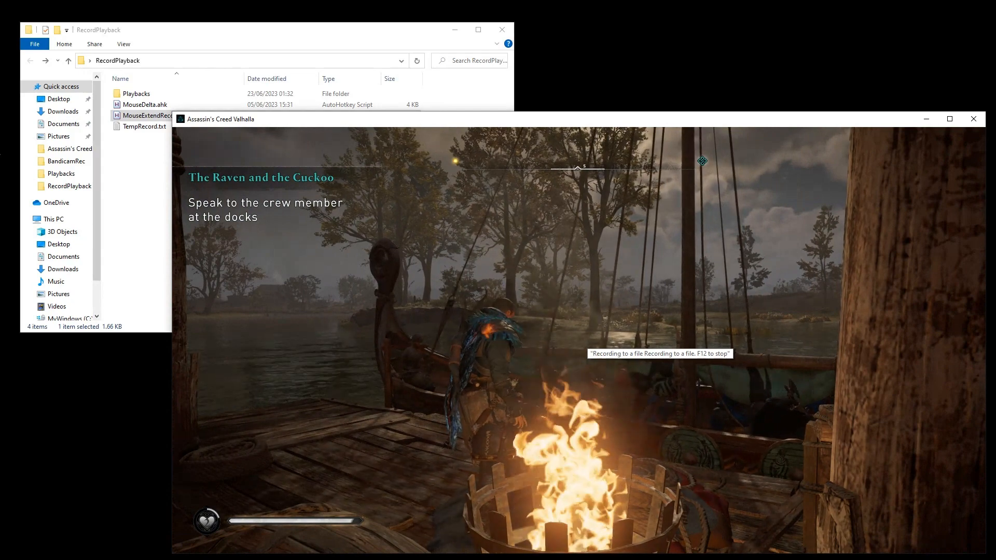
{"action": "double_click", "coordinate": [146, 115]}
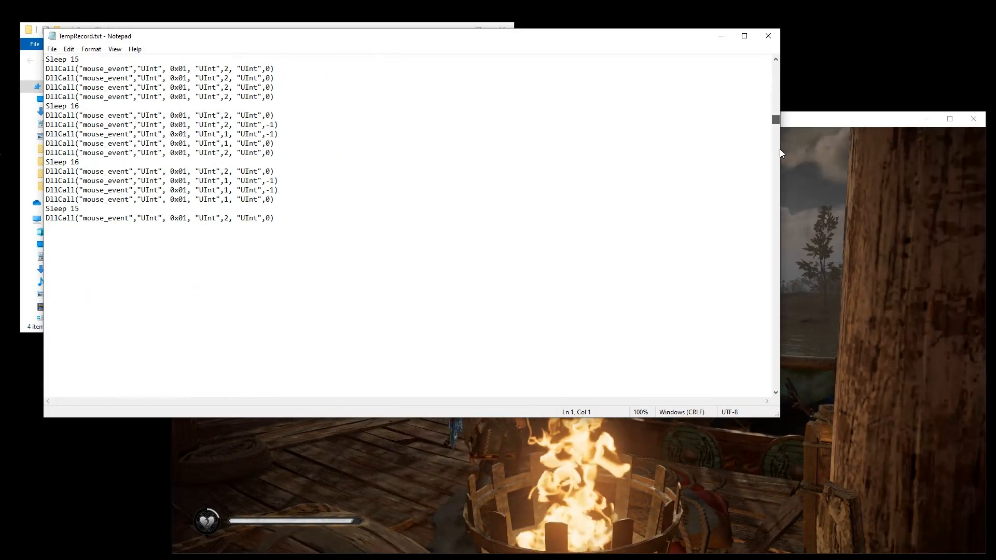
- Save the recording over Playback_Main.ahk in Playbacks, confirming the replacement
{"action": "scroll", "scroll_direction": "up", "scroll_amount": 3}
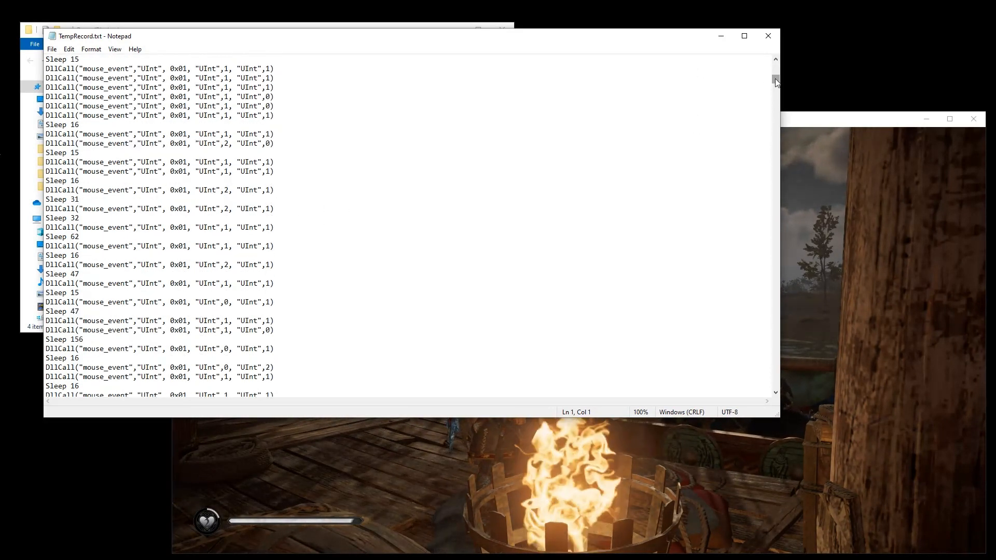
{"action": "scroll", "scroll_direction": "down", "scroll_amount": 3}
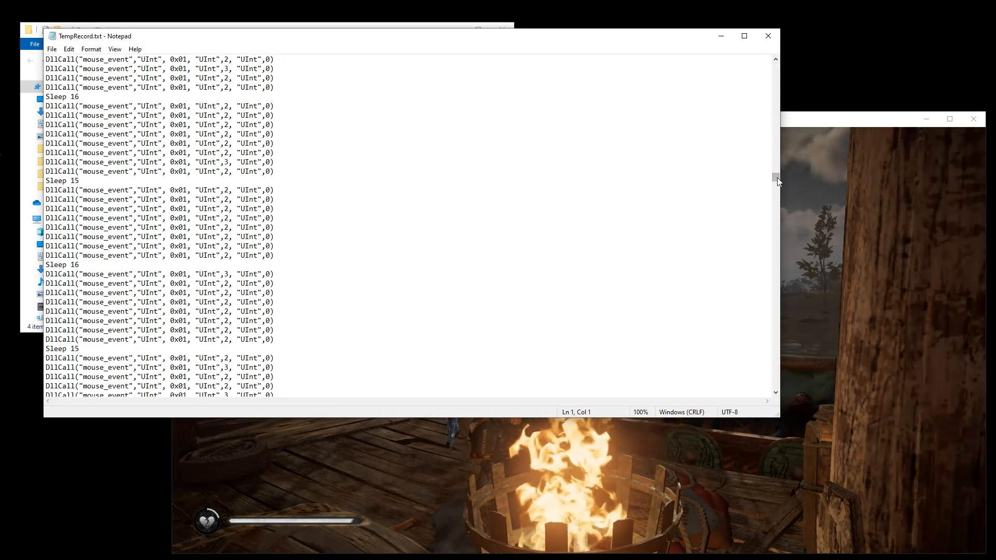
{"action": "scroll", "scroll_direction": "up", "scroll_amount": 3}
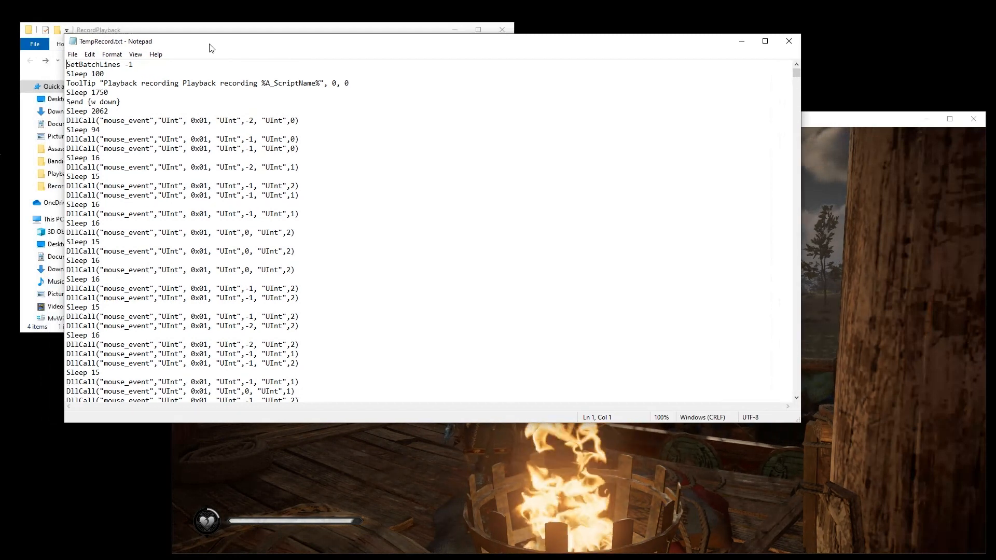
{"action": "left_click", "coordinate": [73, 54]}
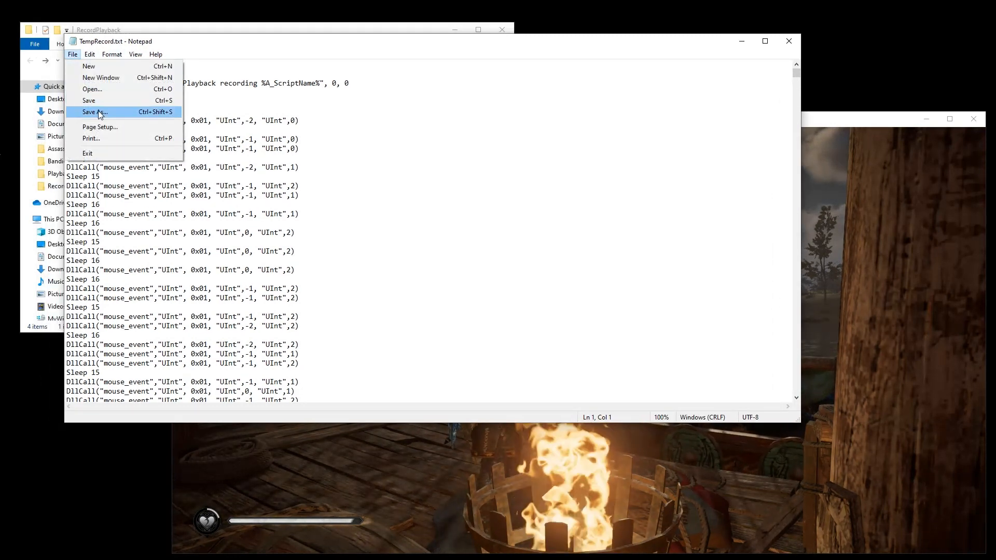
{"action": "left_click", "coordinate": [94, 112]}
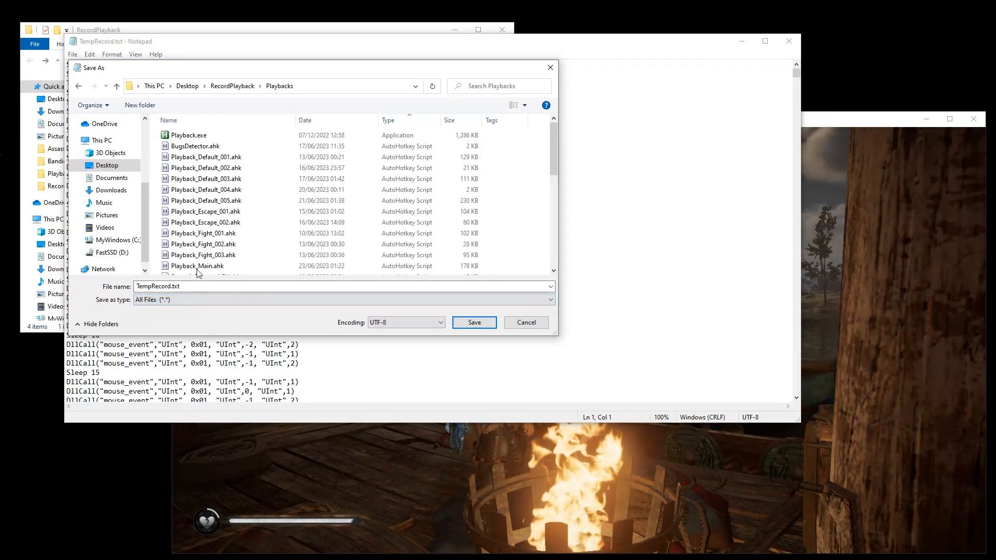
{"action": "scroll", "scroll_direction": "down", "scroll_amount": 3}
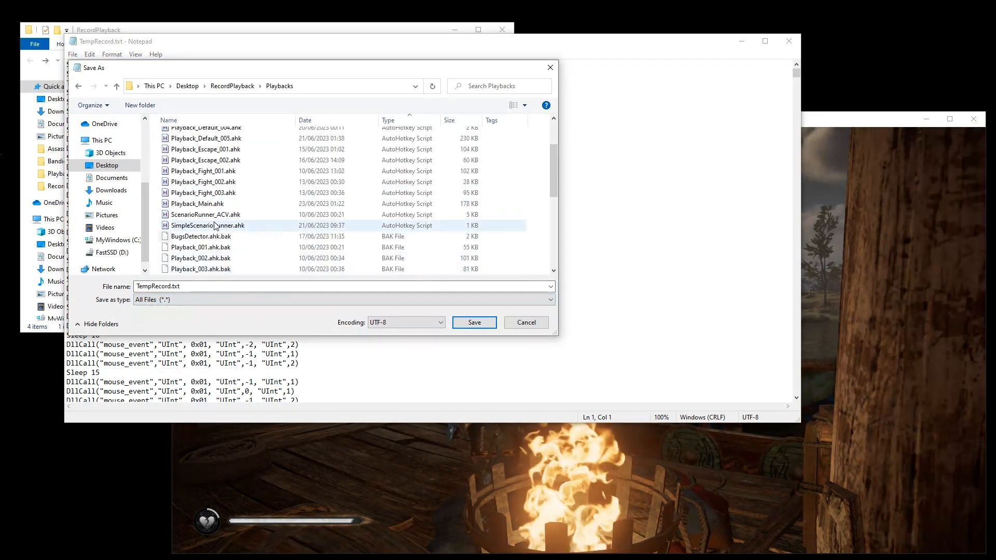
{"action": "left_click", "coordinate": [198, 203]}
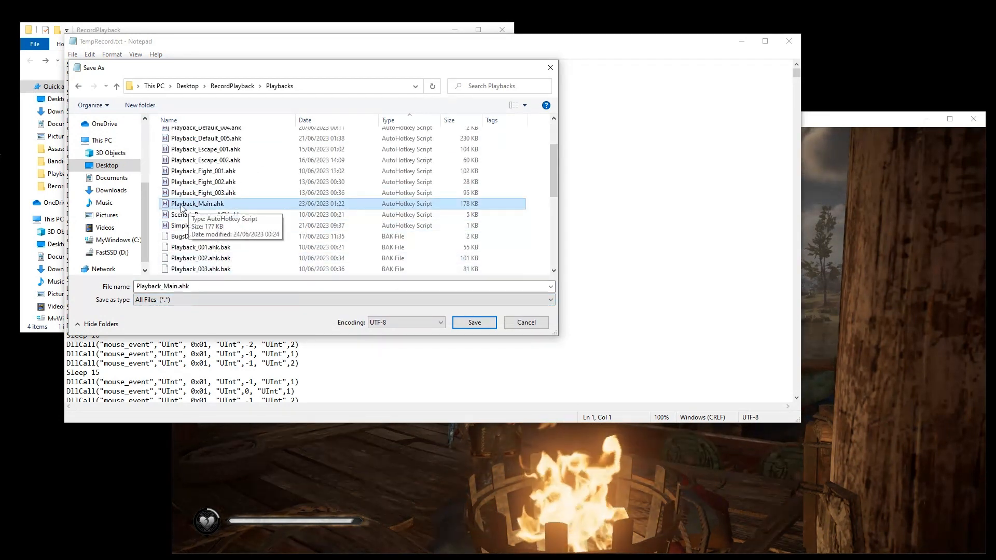
{"action": "left_click", "coordinate": [474, 322]}
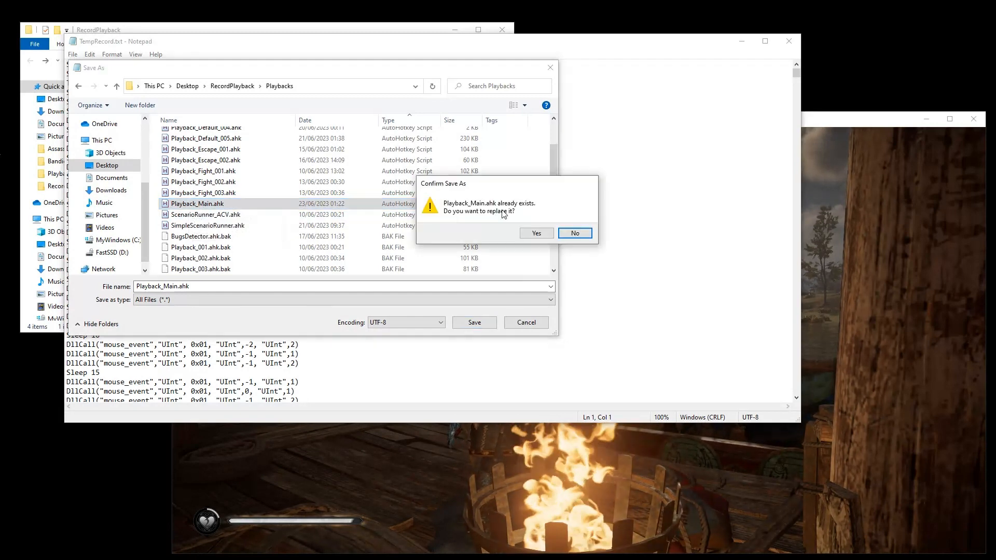
{"action": "left_click", "coordinate": [535, 233]}
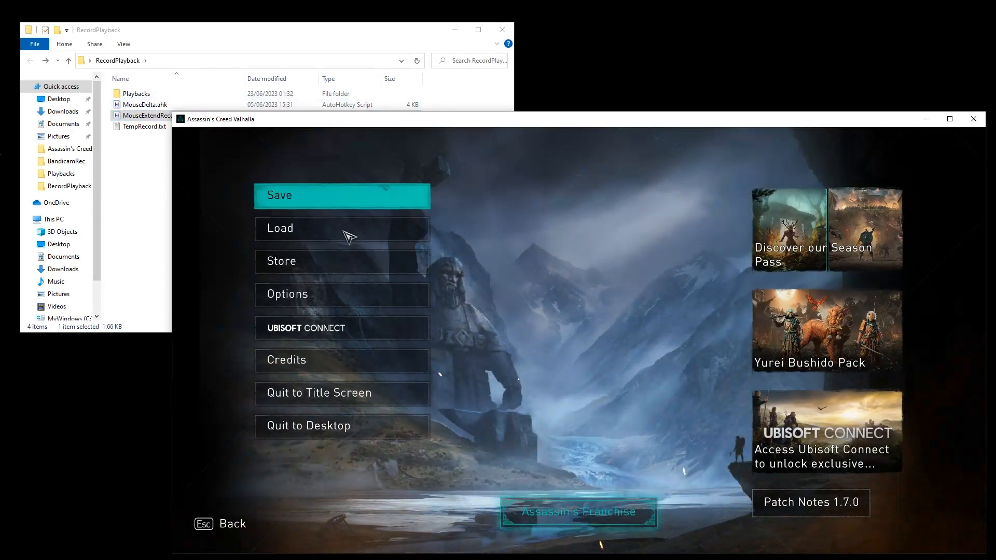
{"action": "left_click", "coordinate": [279, 229]}
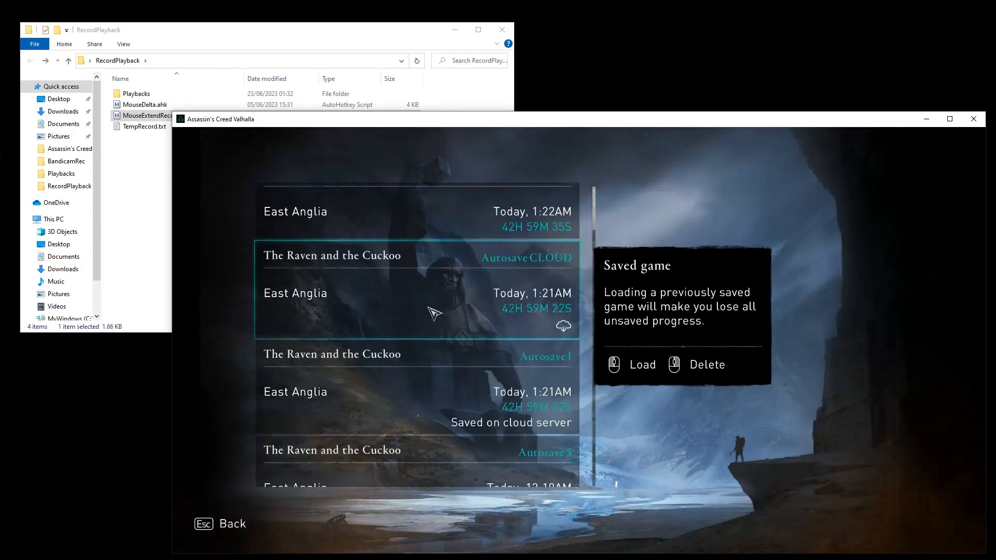
{"action": "scroll", "scroll_direction": "down", "scroll_amount": 3}
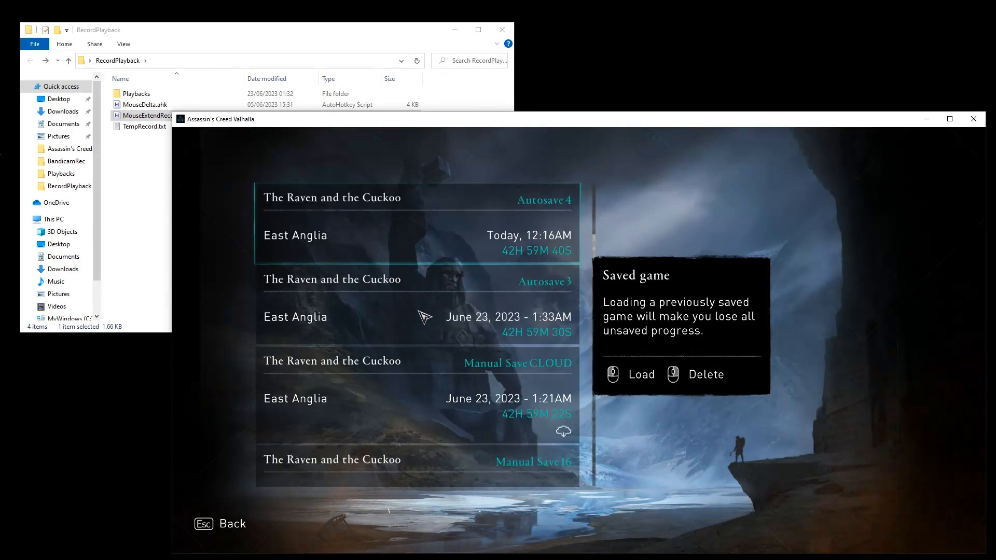
{"action": "left_click", "coordinate": [642, 373]}
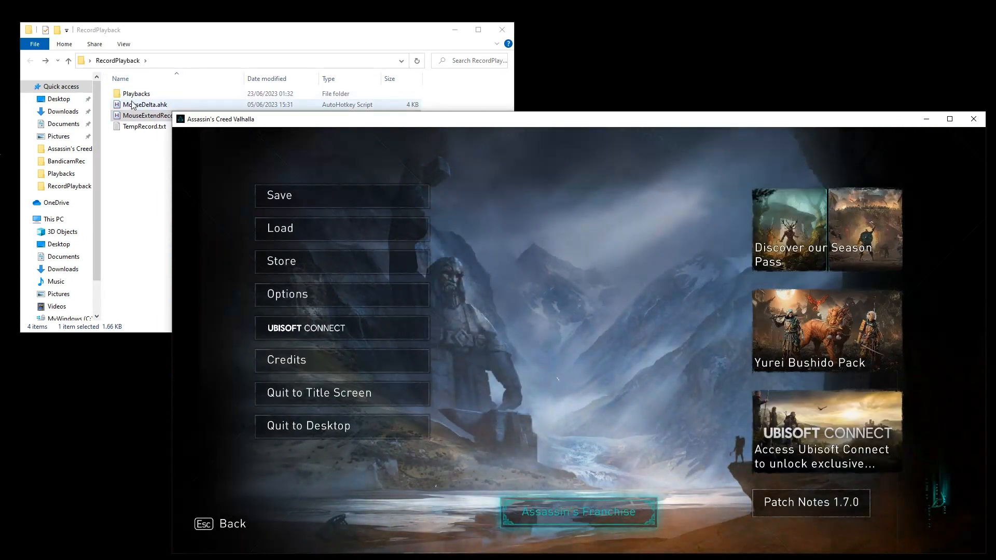
- Run SimpleScenarioRunner.ahk from Playbacks and return focus to the game
{"action": "double_click", "coordinate": [136, 93]}
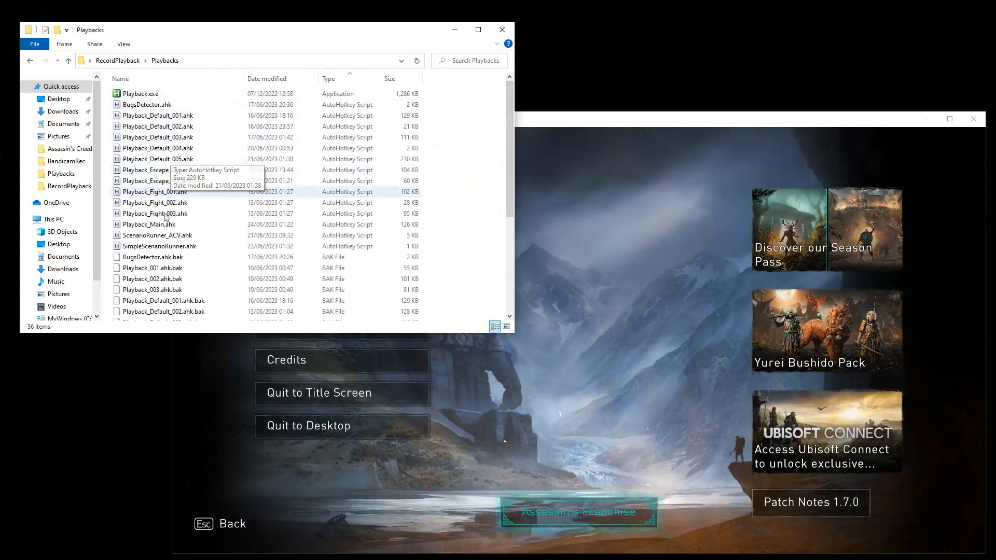
{"action": "left_click", "coordinate": [160, 246]}
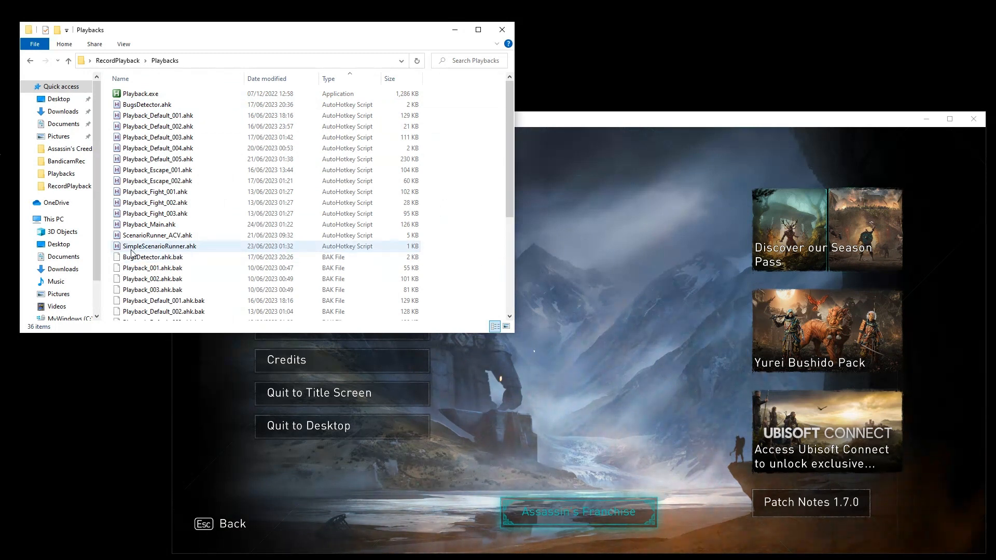
{"action": "left_click", "coordinate": [161, 246]}
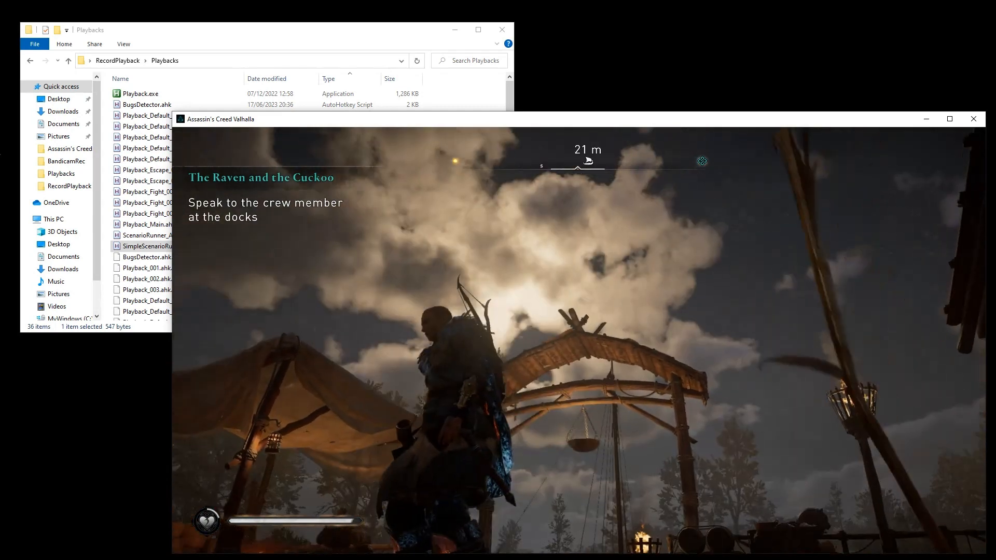
- Go back to RecordPlayback and start MouseExtendRecord recording with F5
{"action": "key", "text": "Escape"}
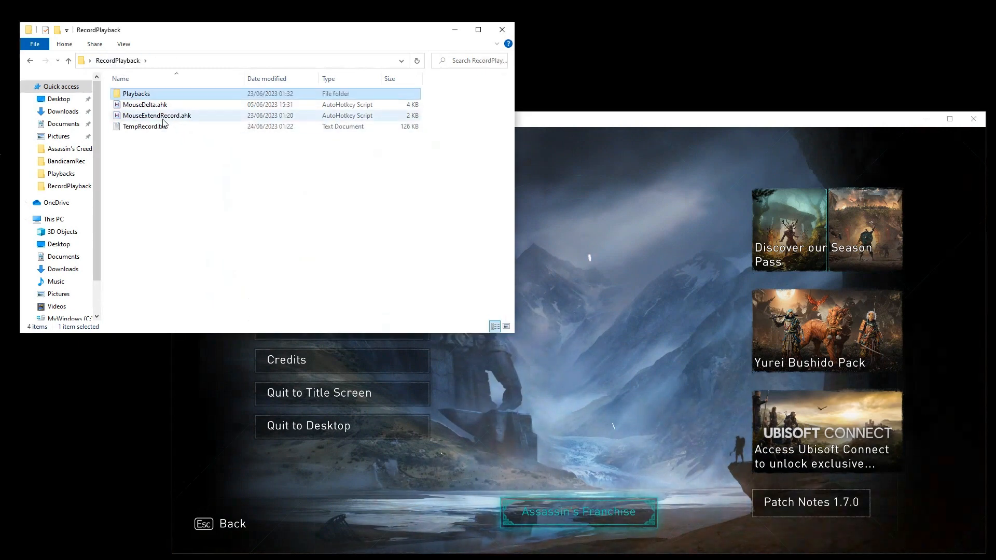
{"action": "mouse_move", "coordinate": [156, 115]}
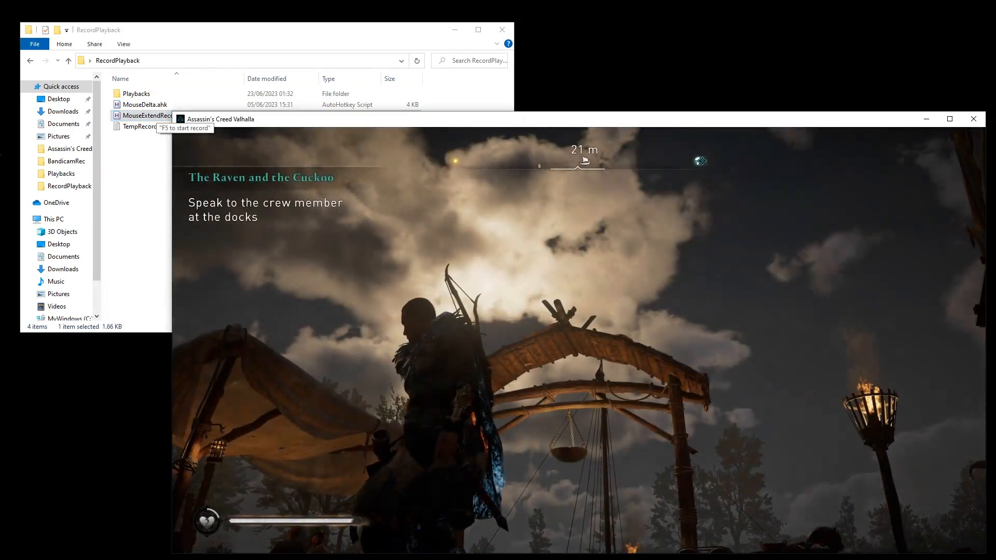
{"action": "key", "text": "f5"}
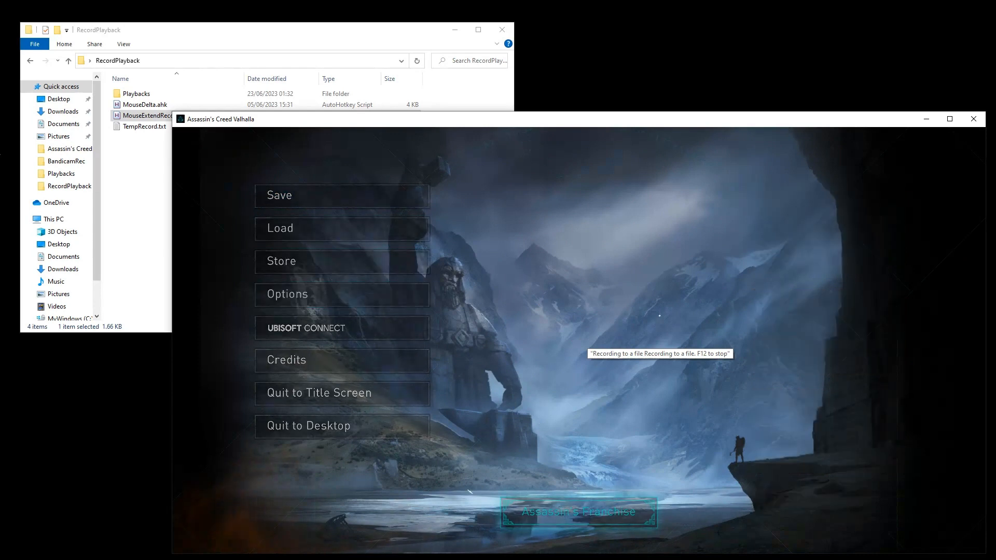
- Set Volumetric Clouds quality to Medium under Options > Graphics
{"action": "left_click", "coordinate": [286, 294]}
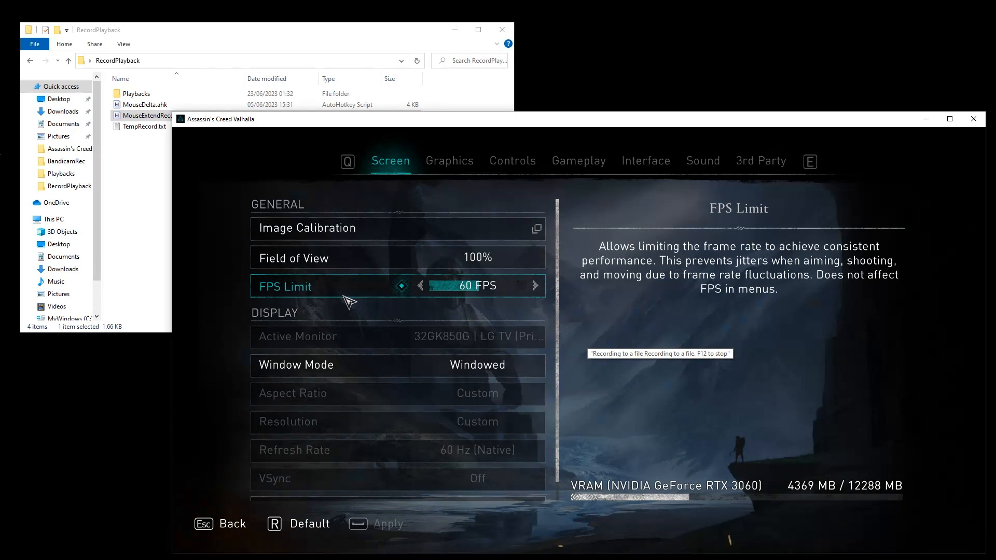
{"action": "left_click", "coordinate": [449, 160]}
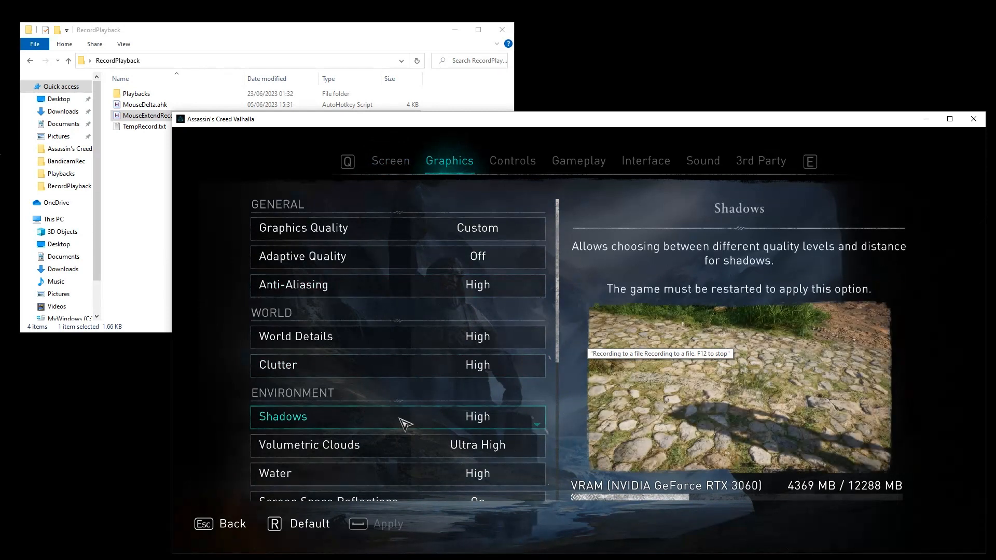
{"action": "left_click", "coordinate": [397, 445]}
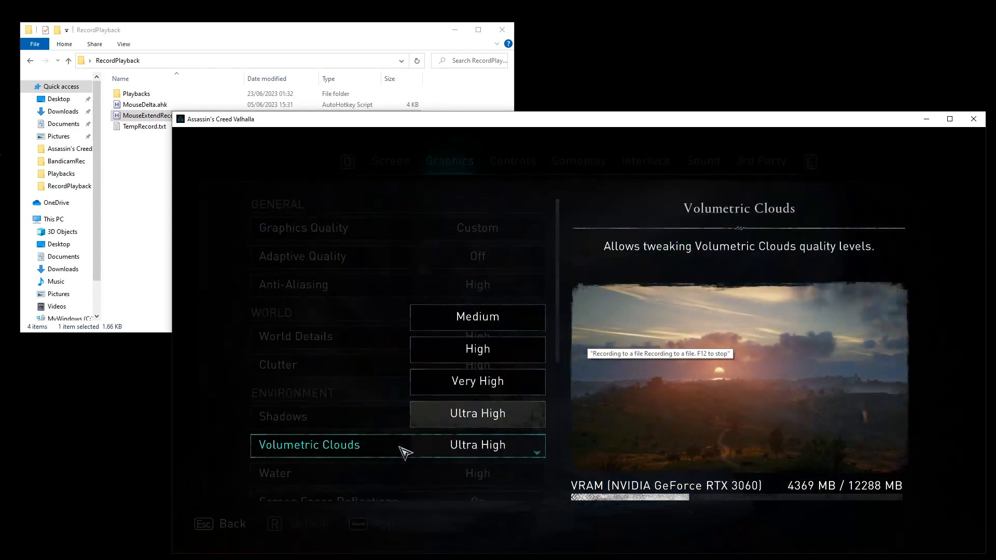
{"action": "mouse_move", "coordinate": [478, 317]}
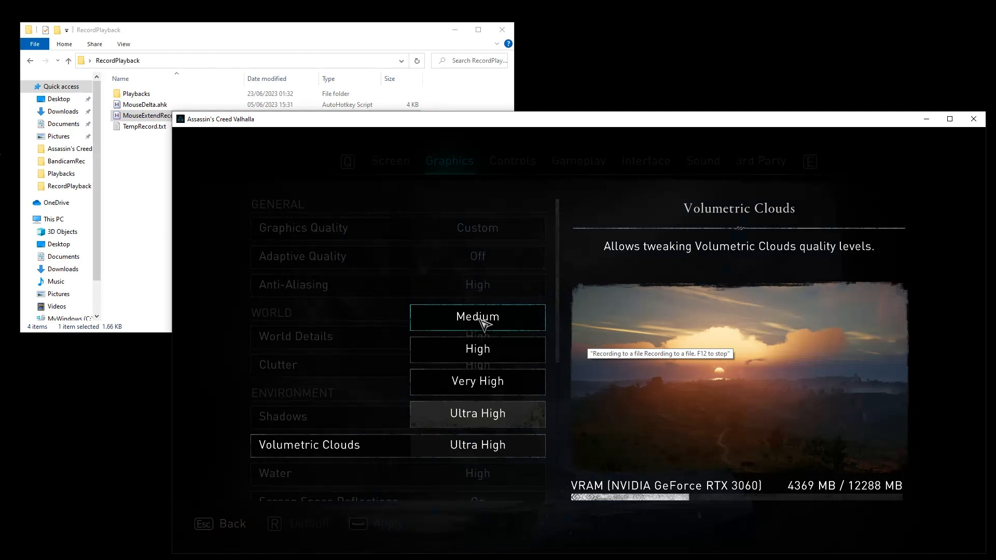
{"action": "left_click", "coordinate": [478, 317]}
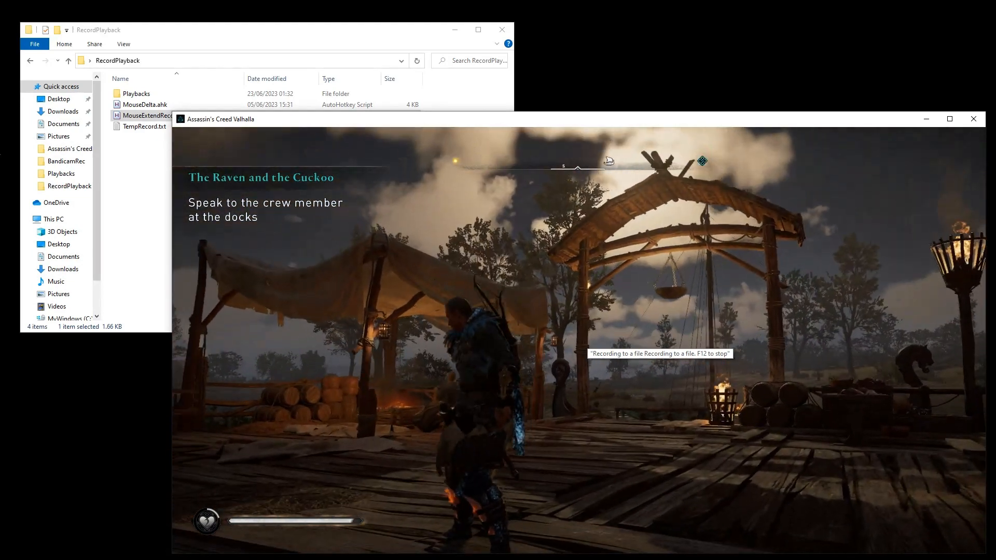
- Pause, reopen Graphics settings, and change Volumetric Clouds to Very High
{"action": "key", "text": "Escape"}
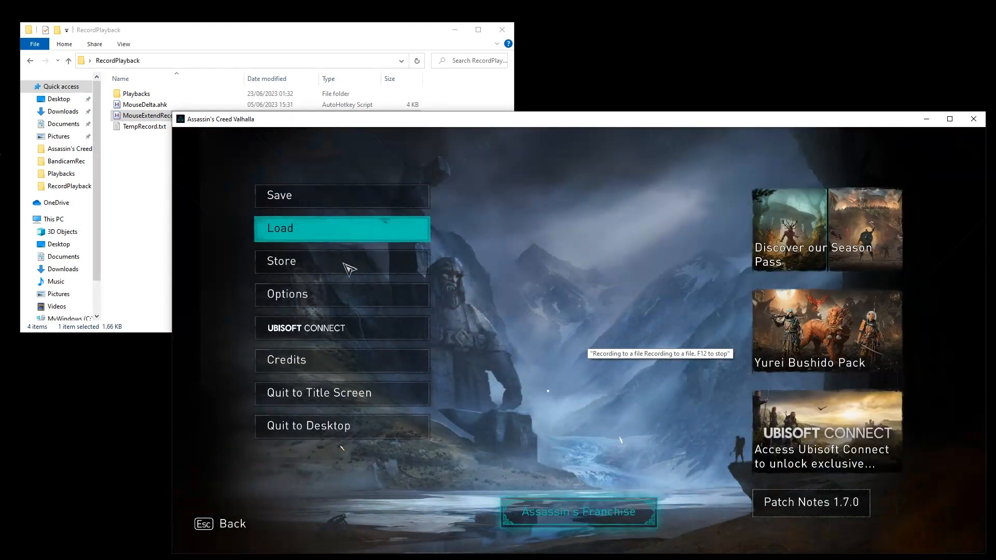
{"action": "left_click", "coordinate": [287, 293]}
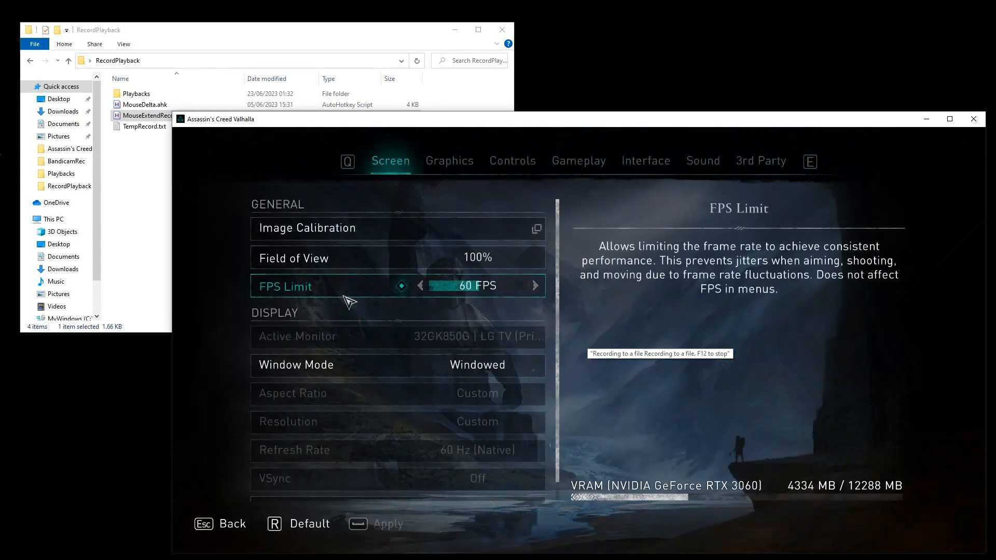
{"action": "left_click", "coordinate": [448, 160]}
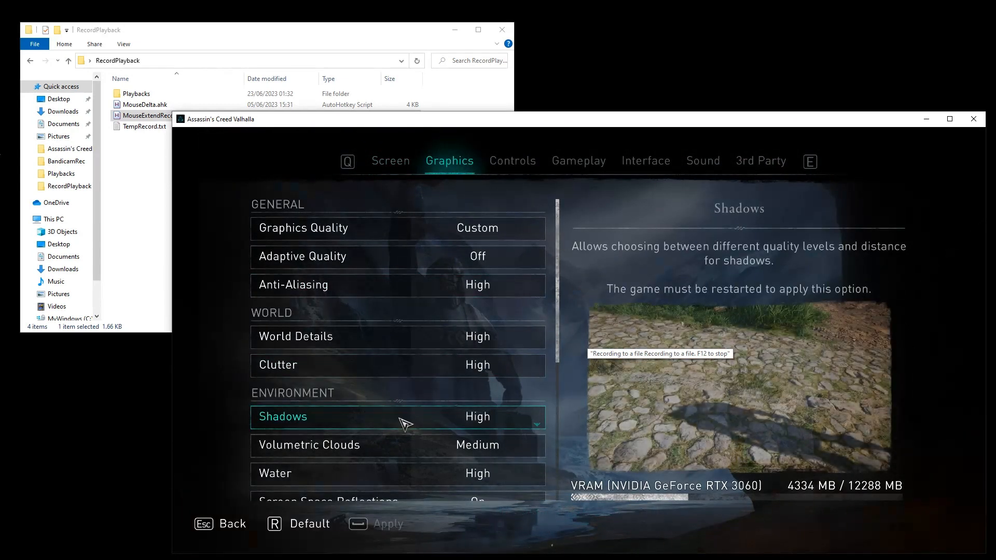
{"action": "left_click", "coordinate": [397, 445]}
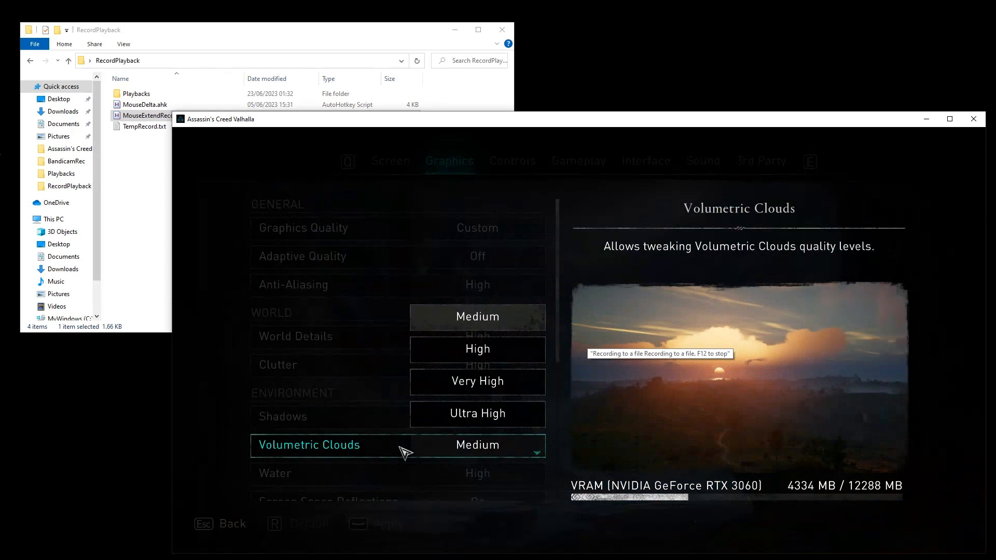
{"action": "mouse_move", "coordinate": [478, 349]}
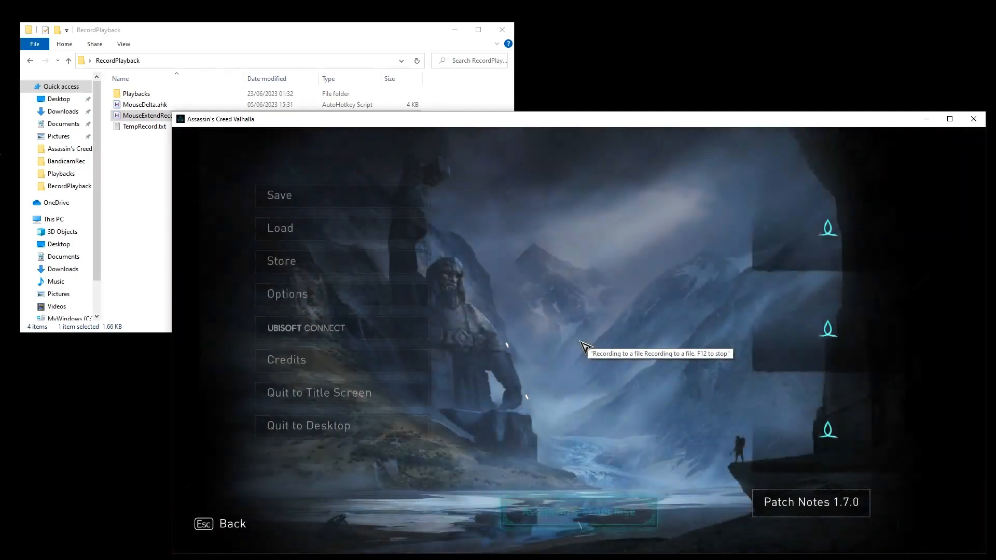
{"action": "left_click", "coordinate": [286, 293]}
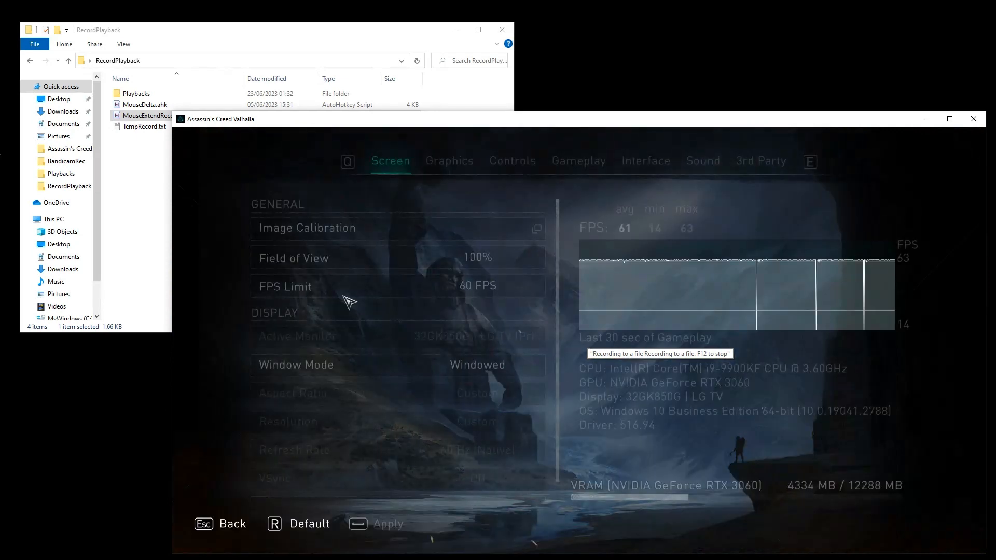
{"action": "left_click", "coordinate": [448, 161]}
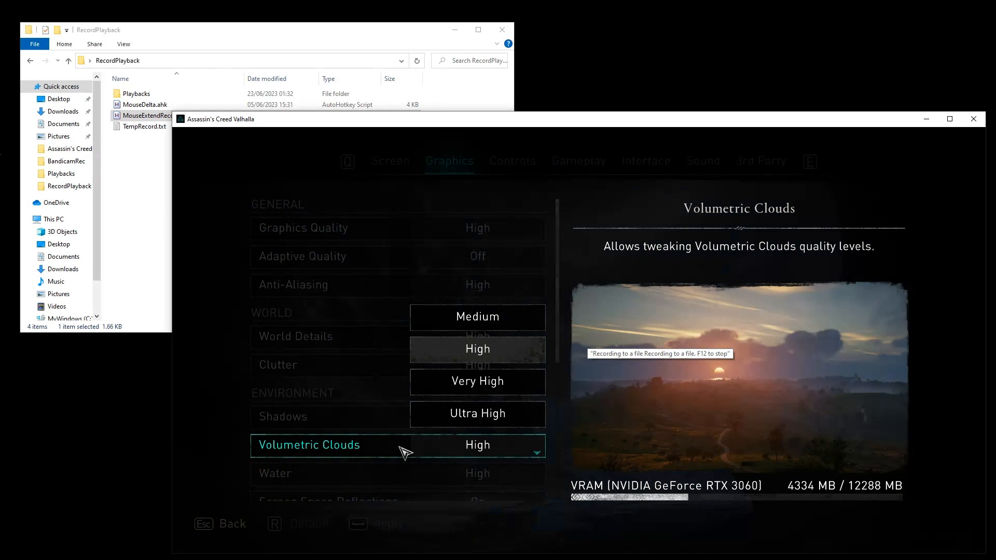
{"action": "left_click", "coordinate": [477, 382]}
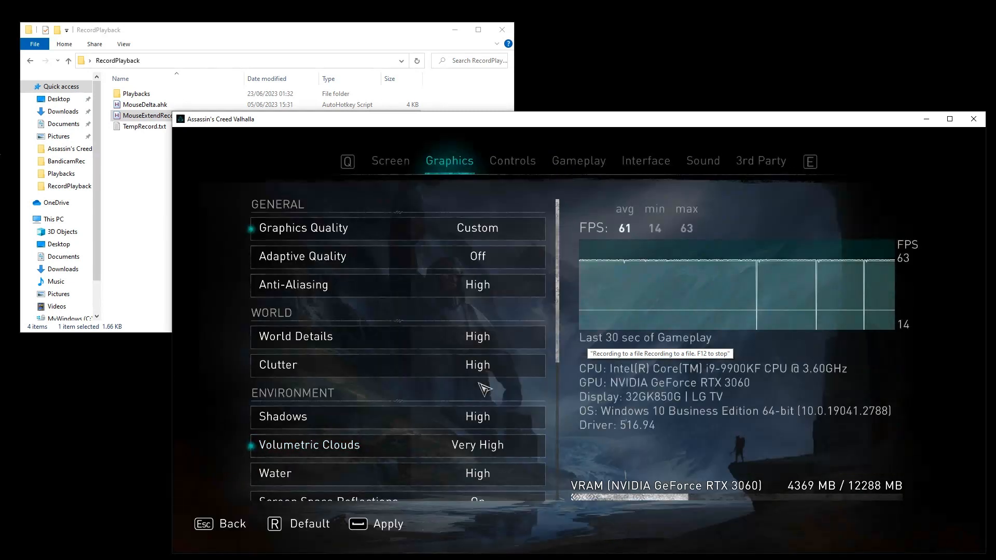
{"action": "left_click", "coordinate": [388, 524]}
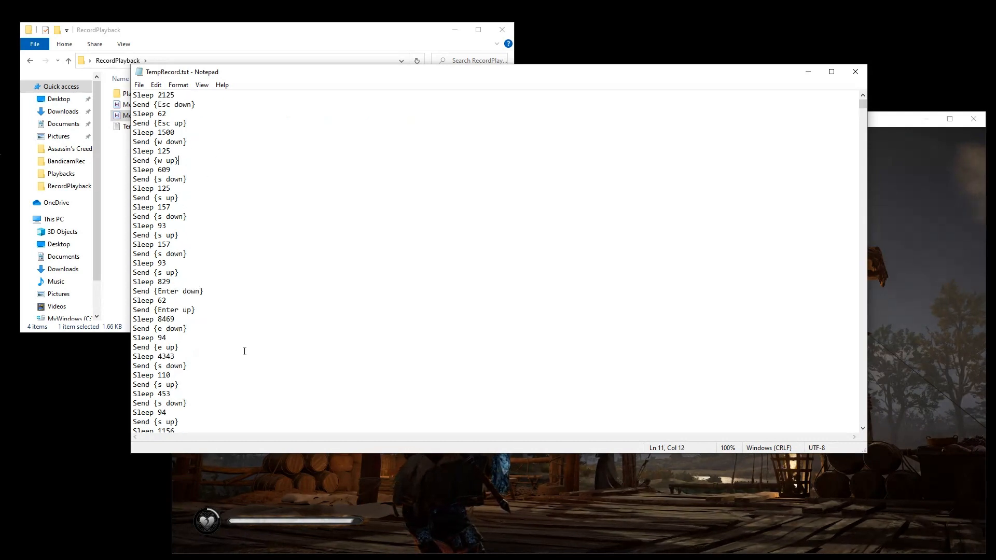
- Save the recording as Playback_Main.ahk in Playbacks (all file types), then minimize Notepad
{"action": "scroll", "scroll_direction": "down", "scroll_amount": 3}
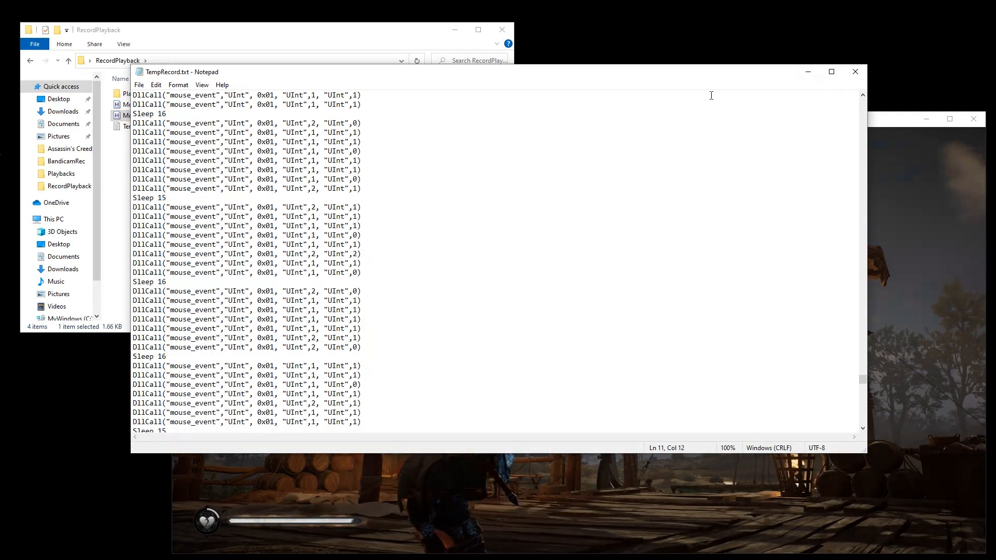
{"action": "left_click", "coordinate": [138, 84]}
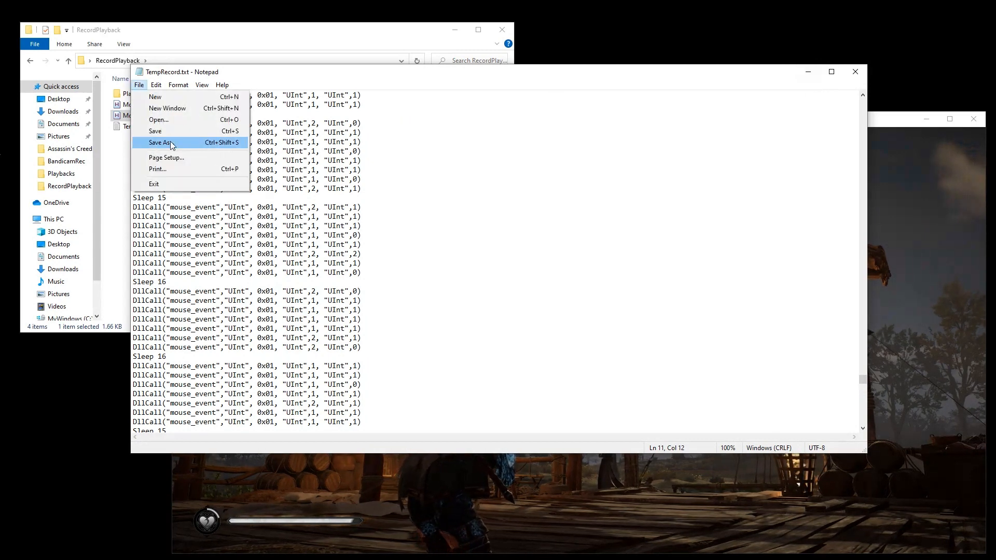
{"action": "left_click", "coordinate": [166, 142]}
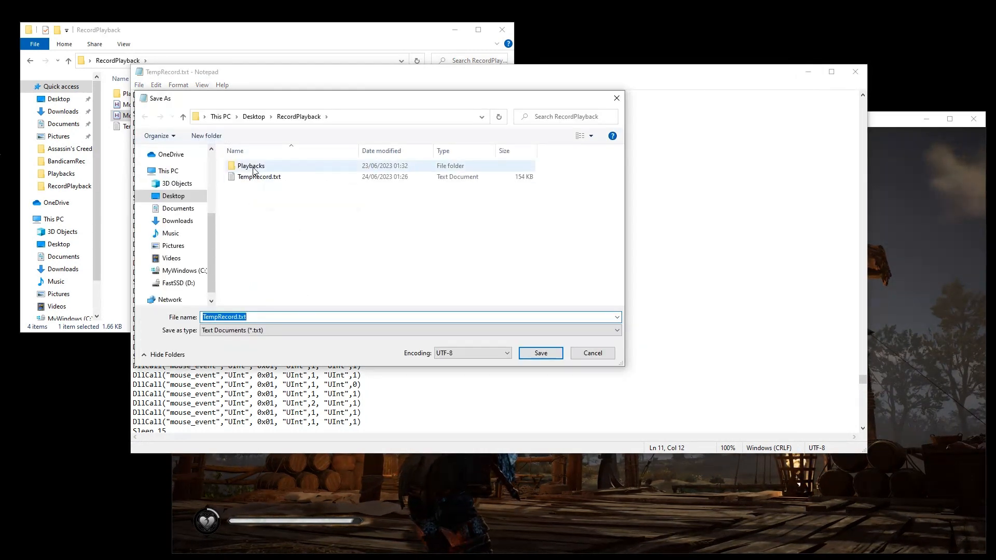
{"action": "double_click", "coordinate": [250, 165]}
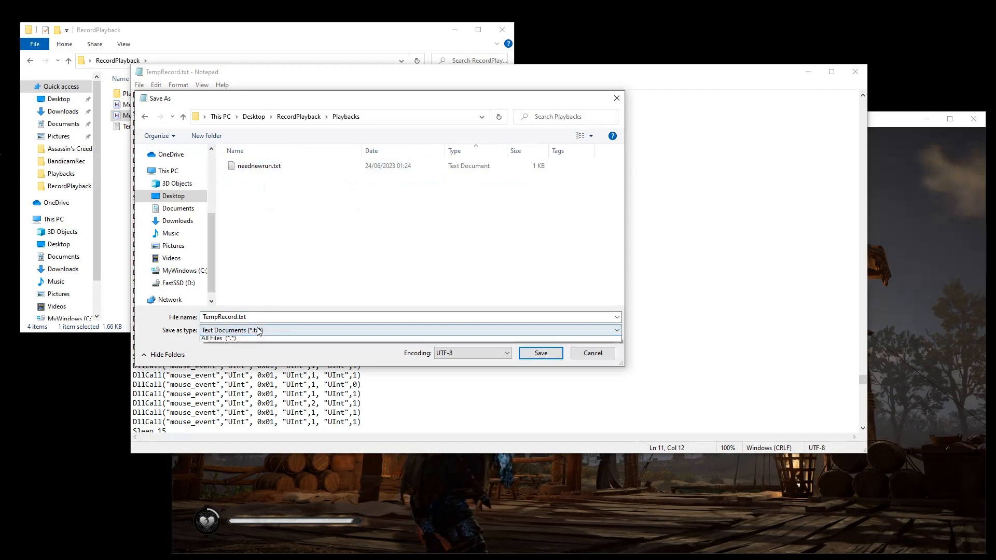
{"action": "left_click", "coordinate": [218, 337]}
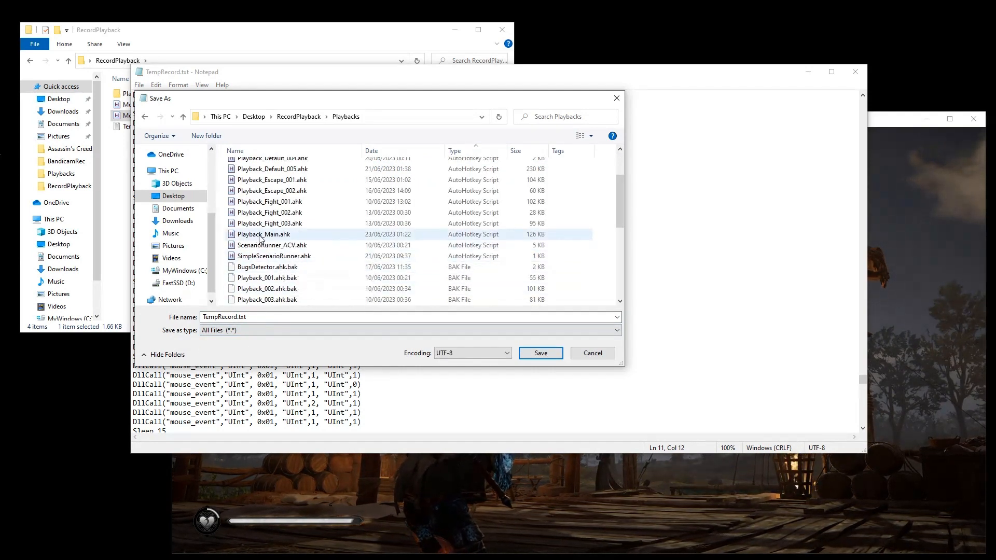
{"action": "left_click", "coordinate": [539, 352]}
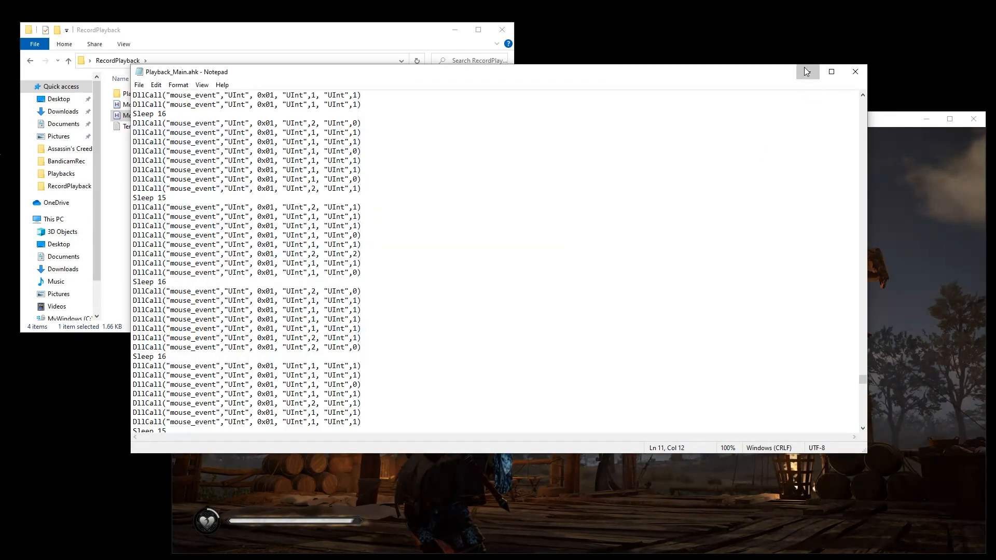
{"action": "left_click", "coordinate": [854, 71]}
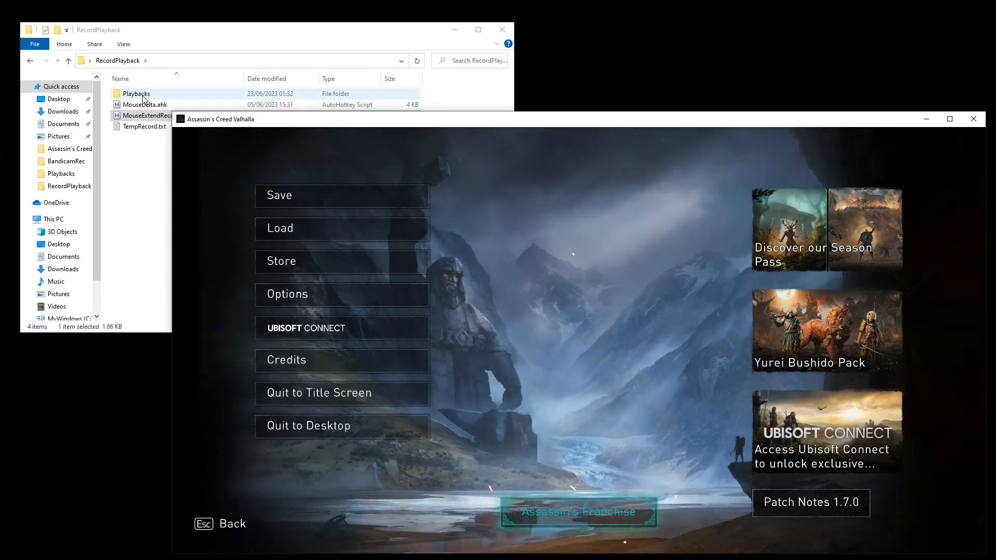
- Open Playbacks and launch SimpleScenarioRunner.ahk to its 'F5 to start' prompt
{"action": "double_click", "coordinate": [135, 93]}
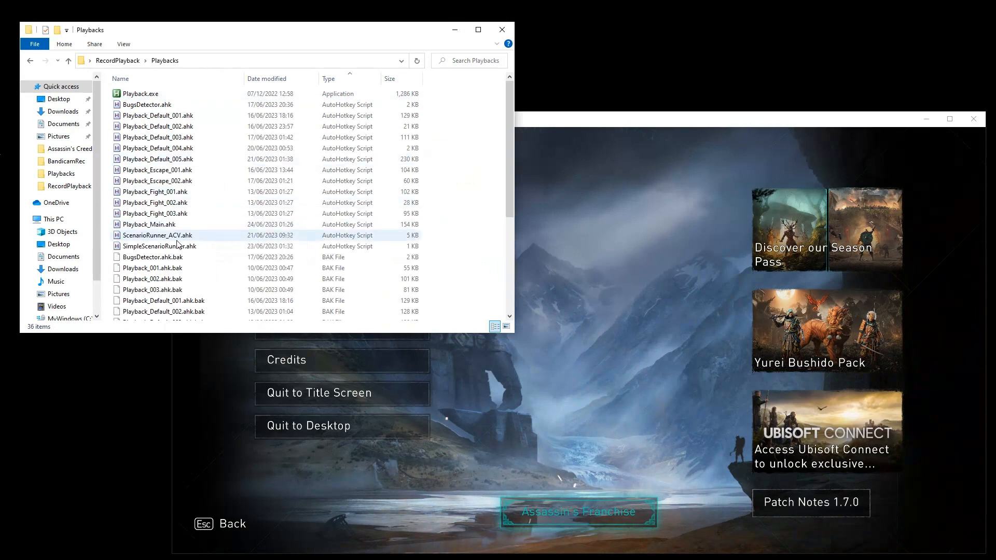
{"action": "left_click", "coordinate": [159, 246]}
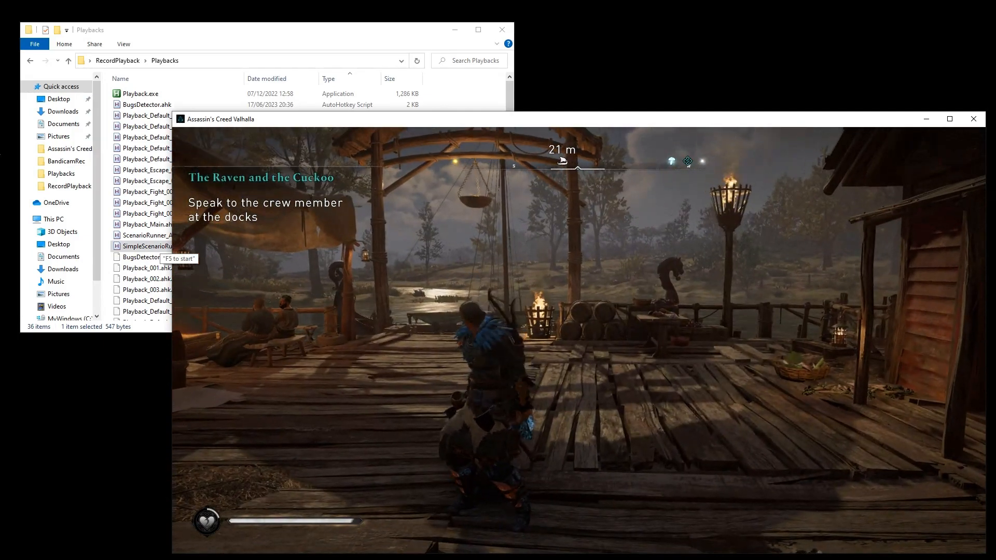
- Replay Playback_Main.ahk, which sets Volumetric Clouds quality to Medium in the graphics options
{"action": "key", "text": "f5"}
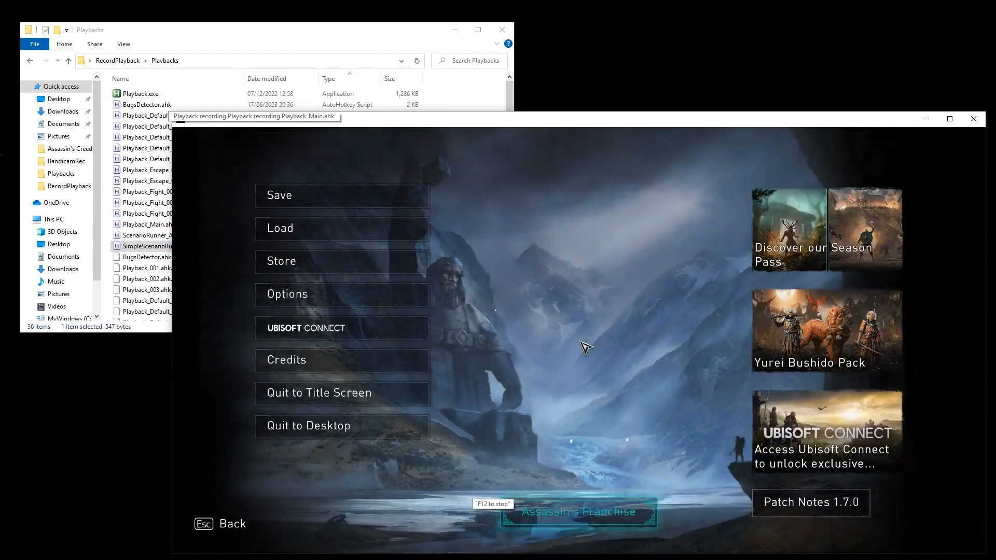
{"action": "mouse_move", "coordinate": [348, 302]}
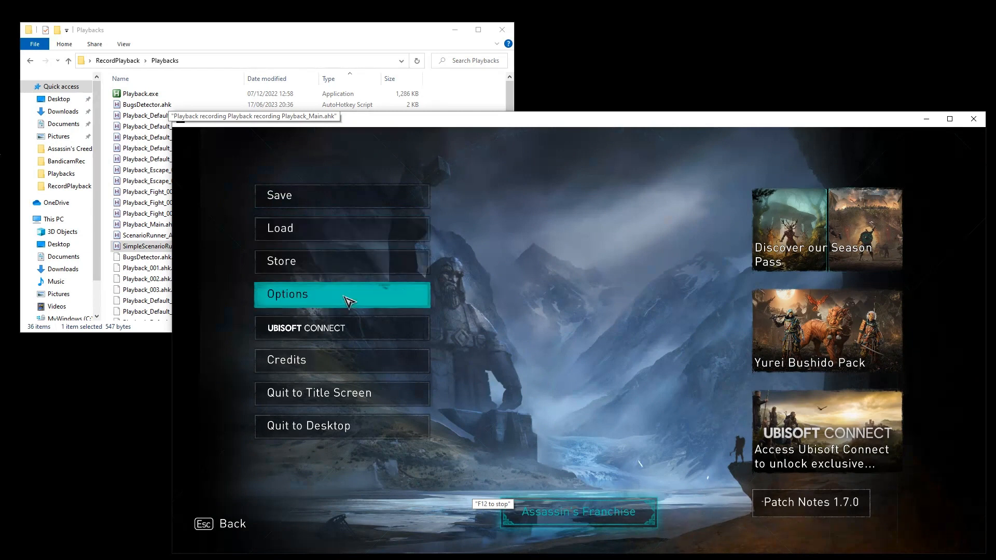
{"action": "left_click", "coordinate": [342, 294]}
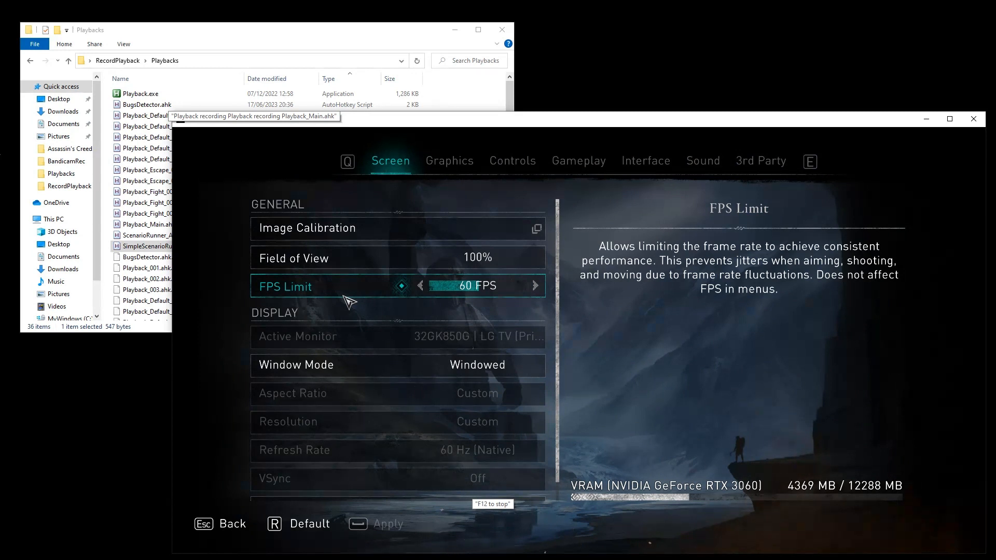
{"action": "left_click", "coordinate": [449, 160]}
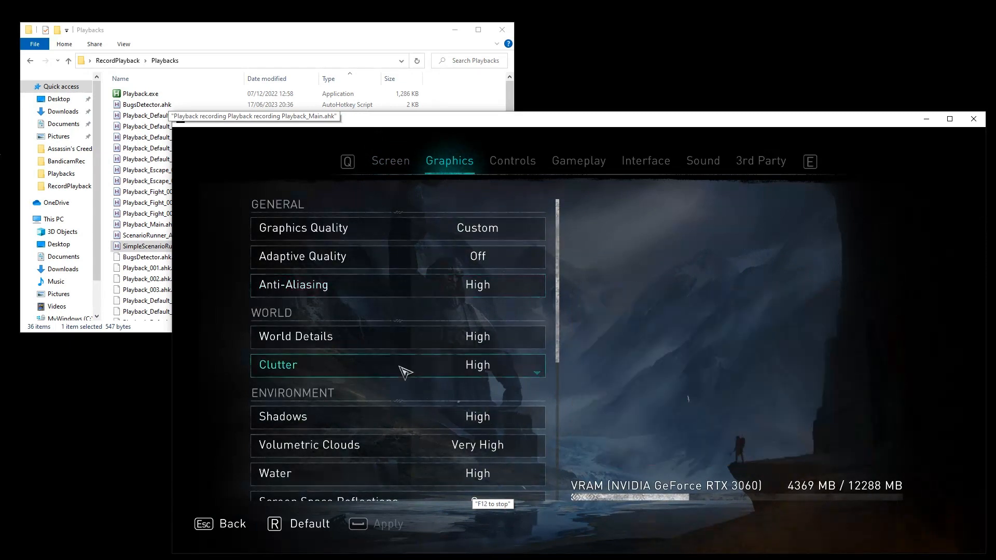
{"action": "mouse_move", "coordinate": [405, 453]}
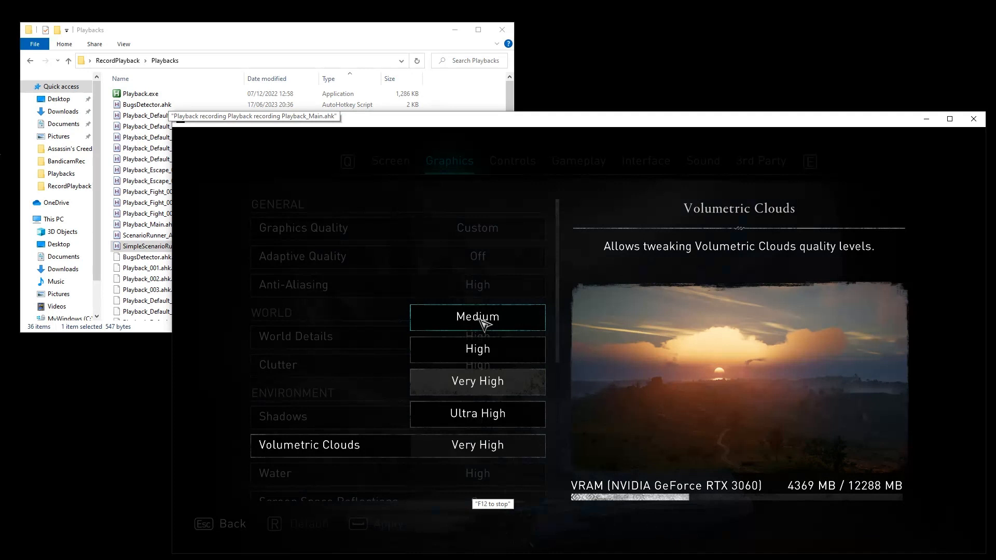
{"action": "left_click", "coordinate": [477, 317]}
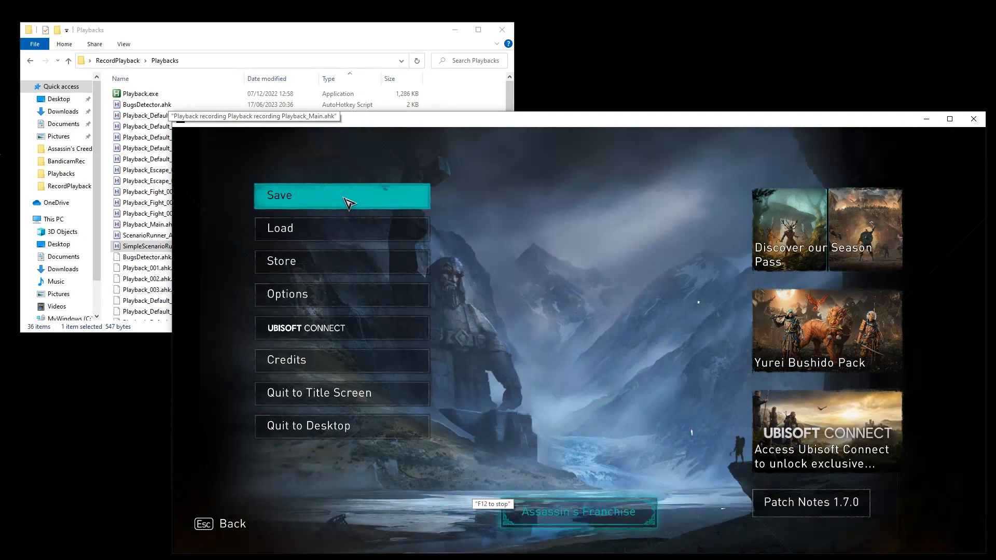
- Reopen the graphics options and switch Volumetric Clouds quality back to High
{"action": "left_click", "coordinate": [286, 293]}
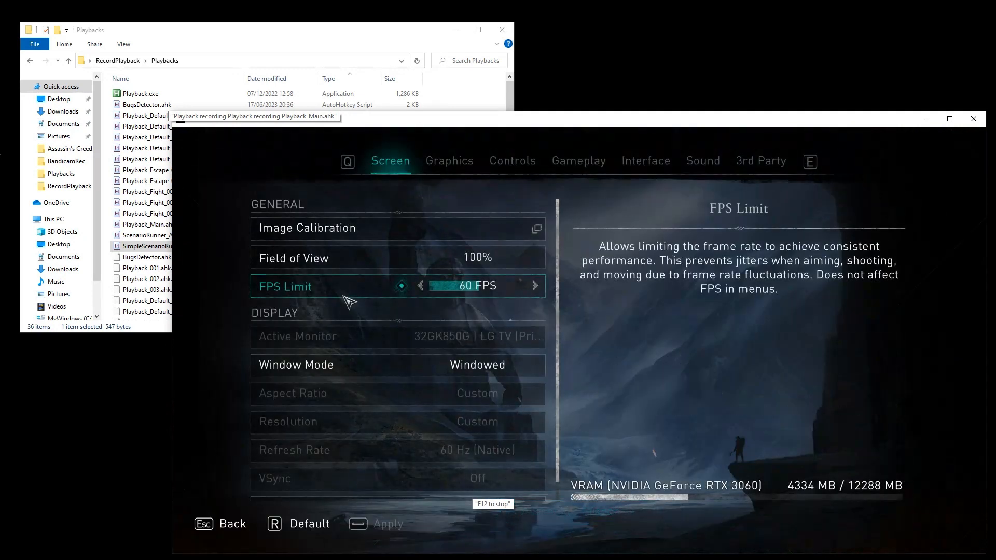
{"action": "left_click", "coordinate": [449, 161]}
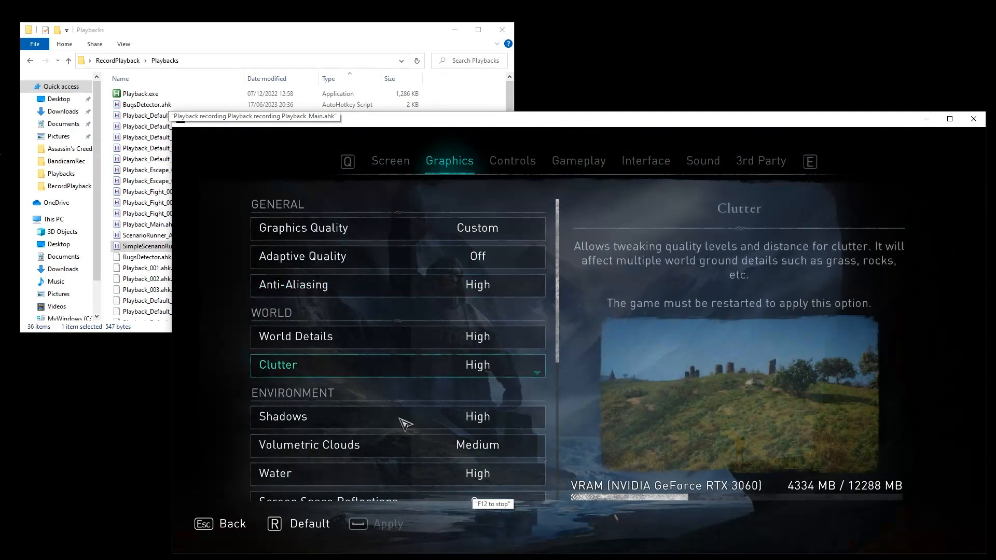
{"action": "left_click", "coordinate": [477, 444]}
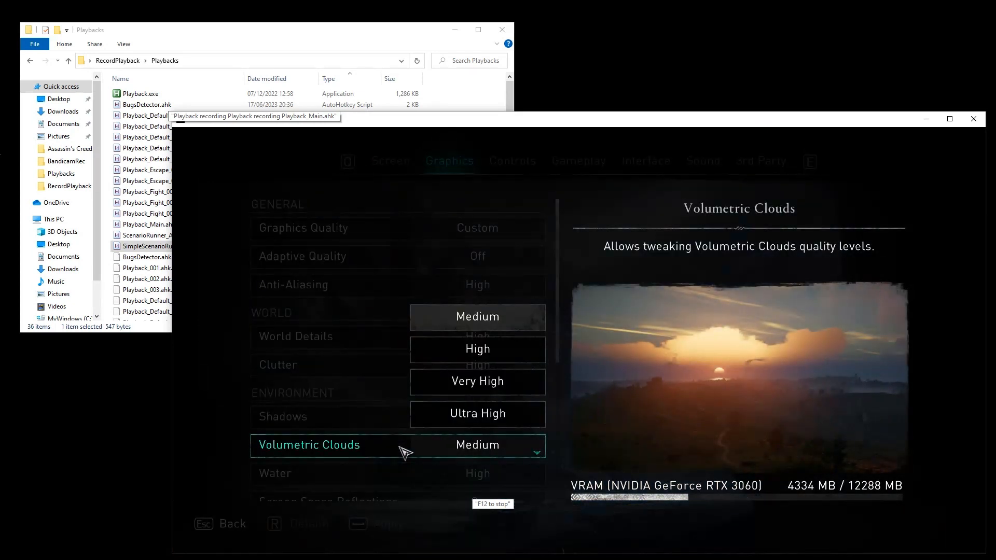
{"action": "left_click", "coordinate": [478, 348]}
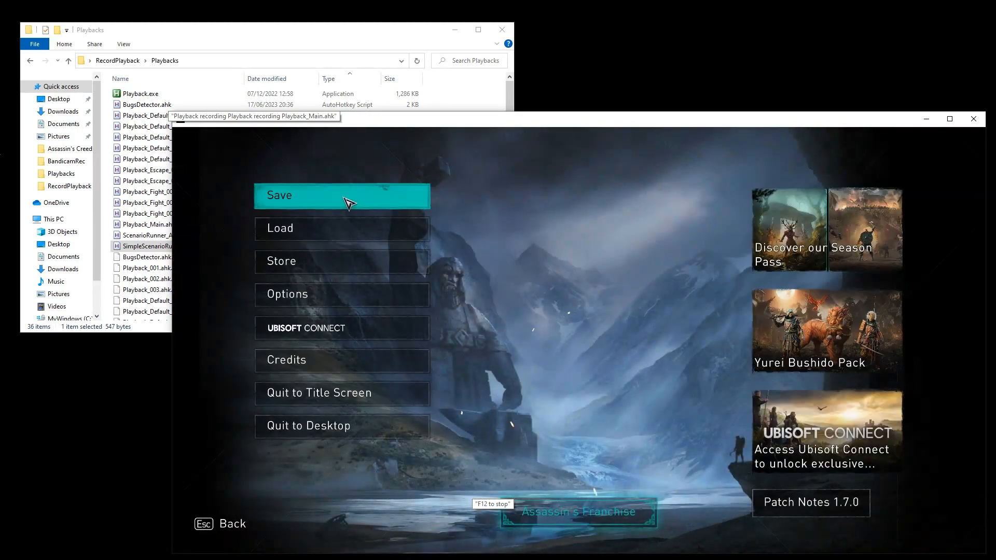
{"action": "left_click", "coordinate": [286, 294]}
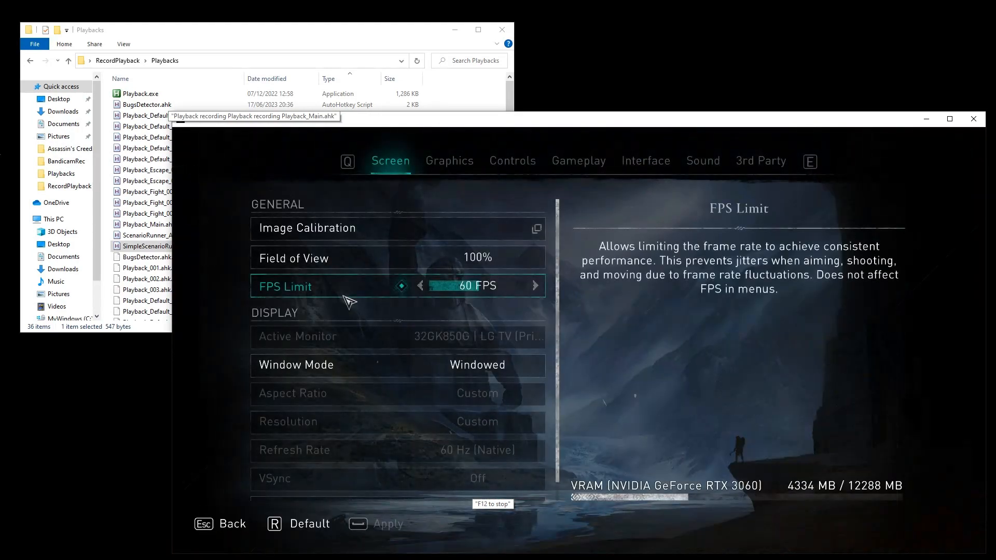
{"action": "left_click", "coordinate": [449, 161]}
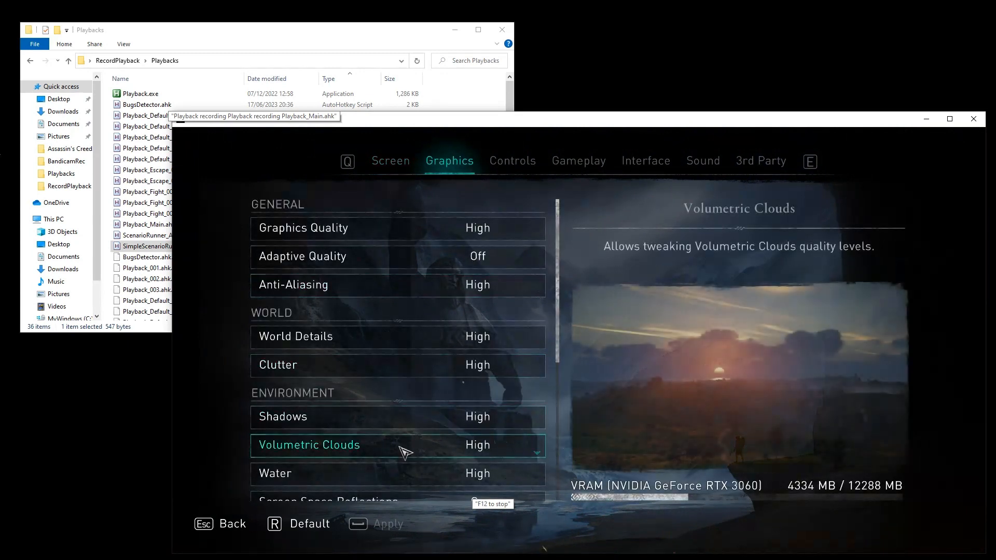
{"action": "left_click", "coordinate": [477, 445]}
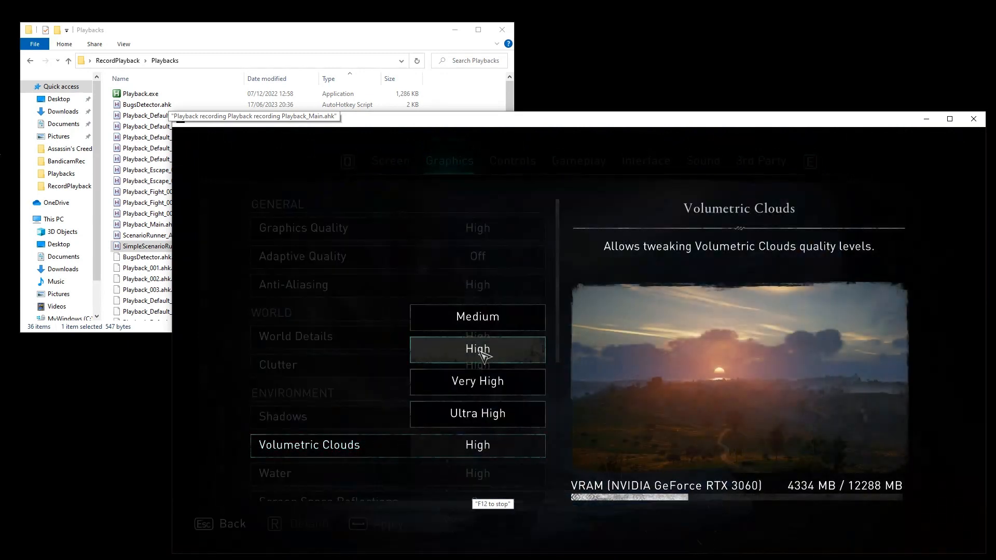
{"action": "left_click", "coordinate": [477, 381]}
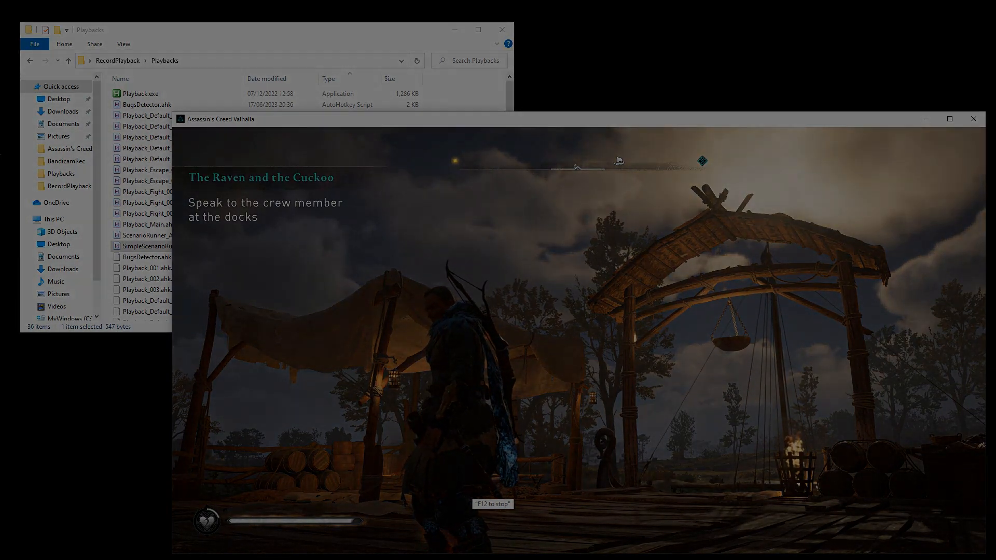
- Stop playback, launch ScenarioRunner_ACV.ahk from the Playbacks folder, and start random script playback
{"action": "key", "text": "Escape"}
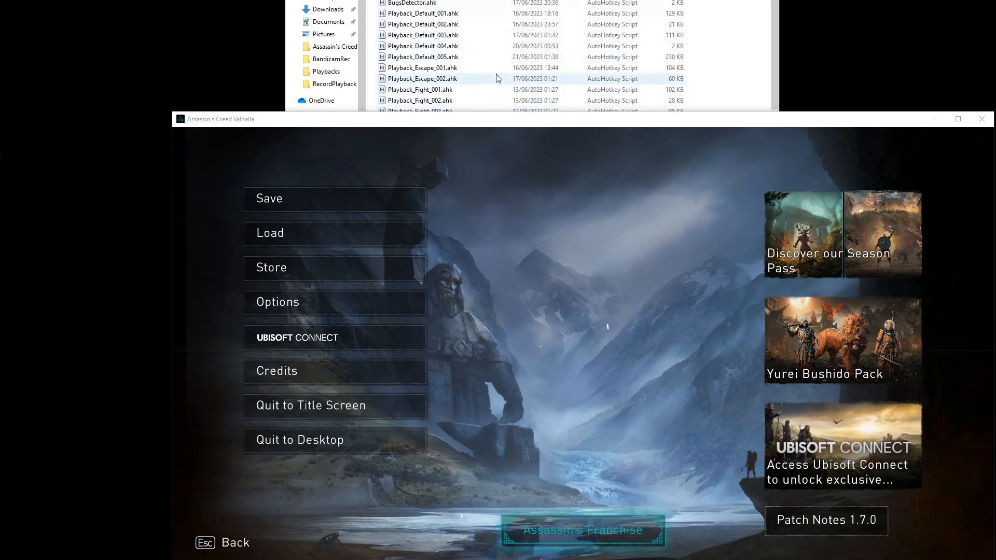
{"action": "mouse_move", "coordinate": [433, 114]}
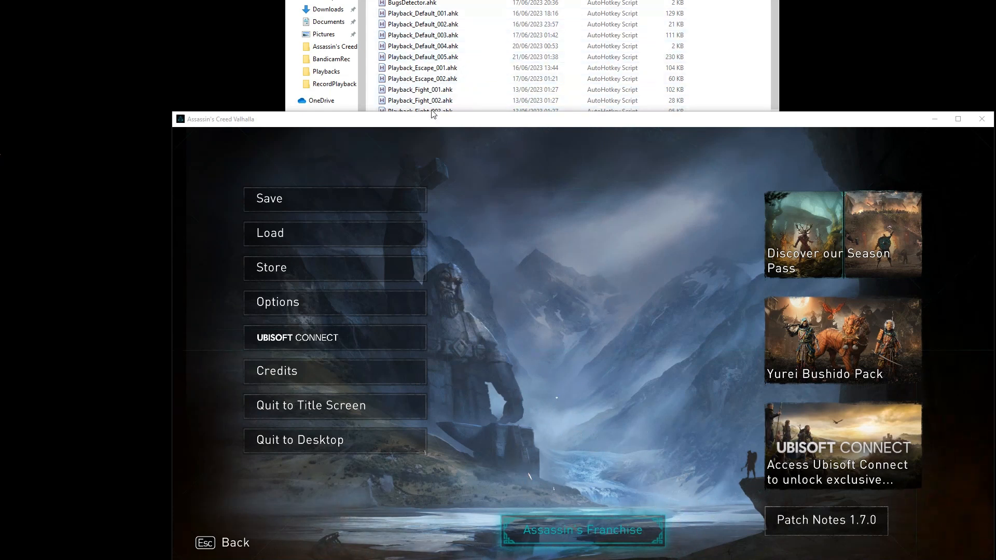
{"action": "left_click", "coordinate": [423, 67]}
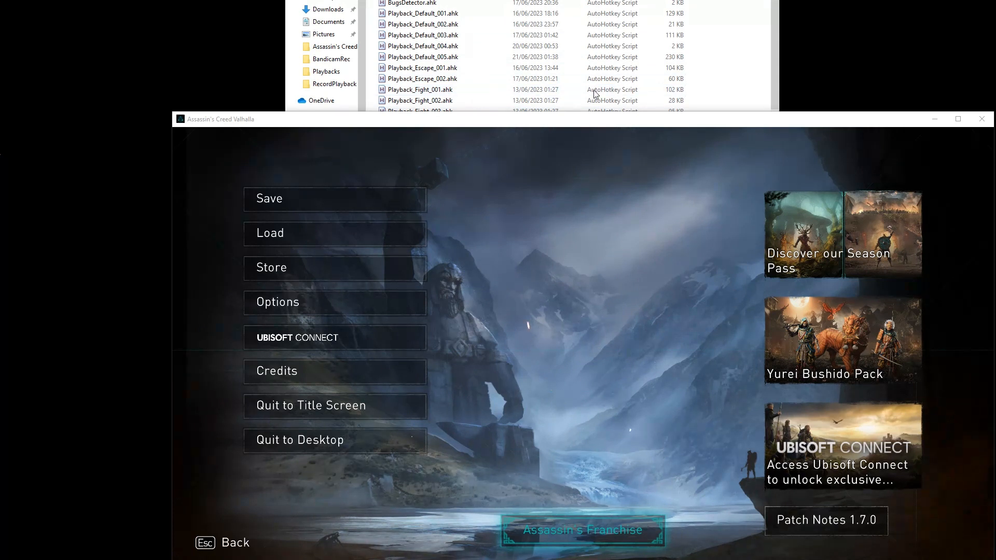
{"action": "mouse_move", "coordinate": [653, 286]}
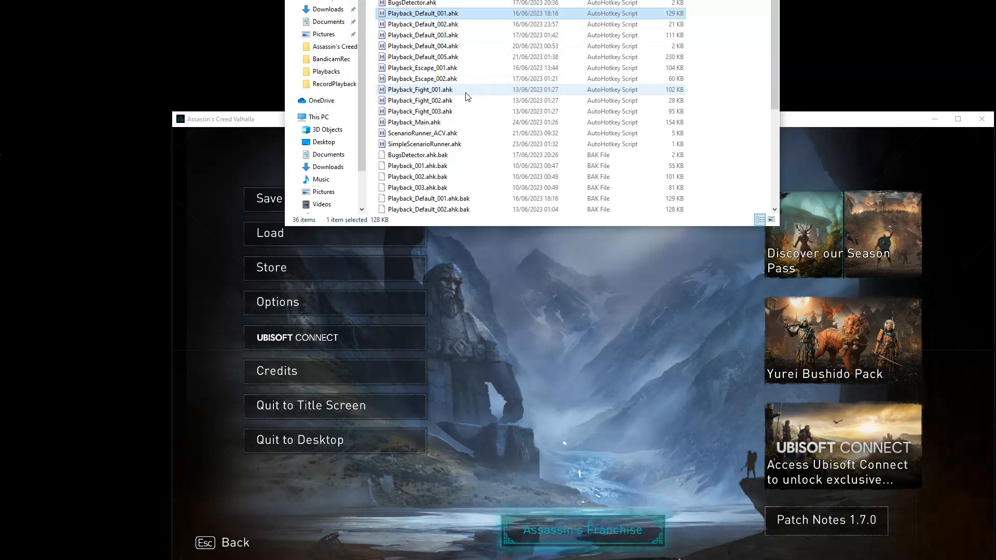
{"action": "mouse_move", "coordinate": [423, 68]}
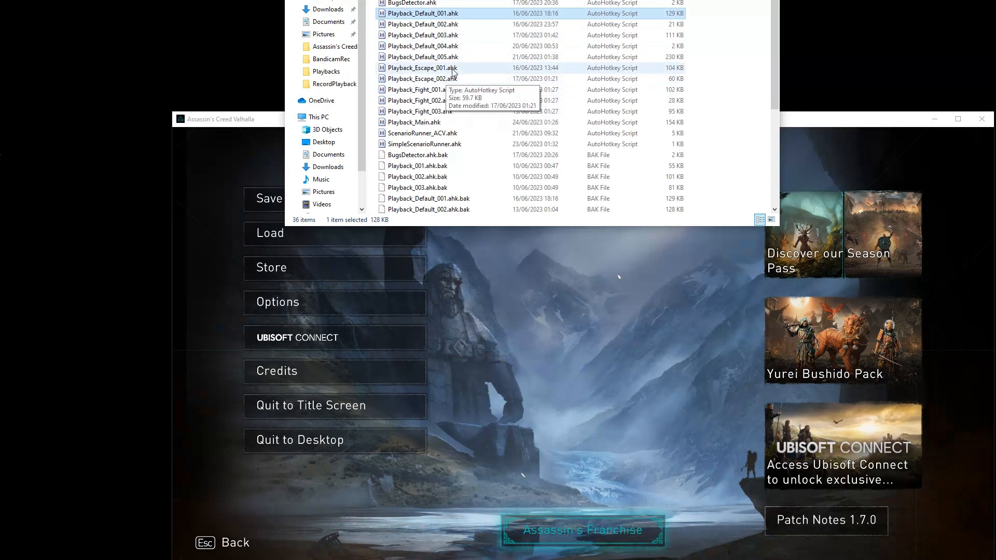
{"action": "mouse_move", "coordinate": [458, 109]}
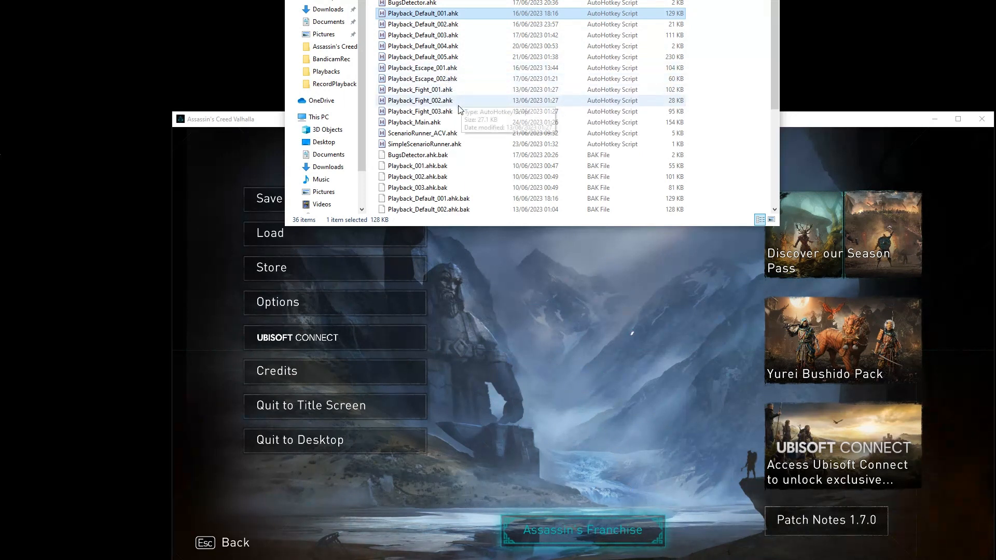
{"action": "mouse_move", "coordinate": [537, 270]}
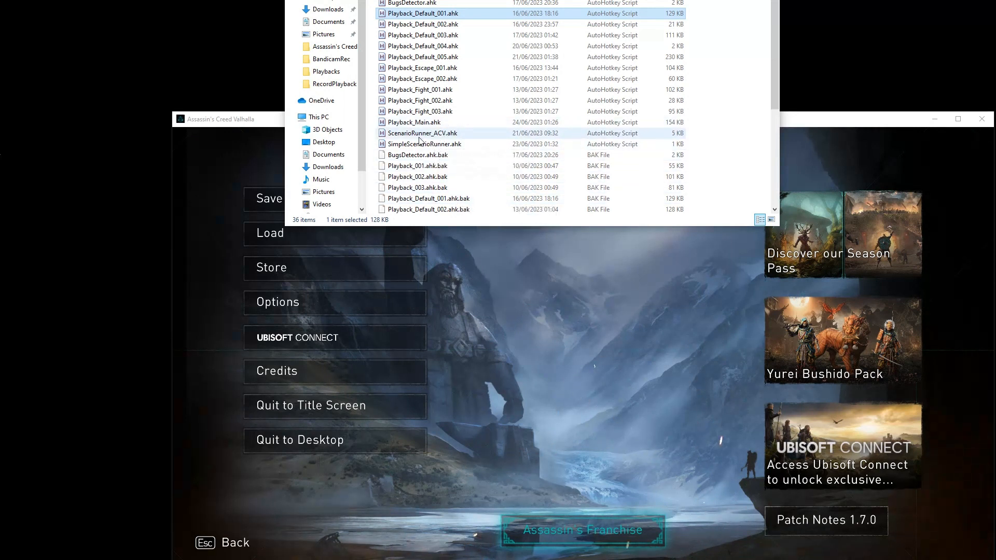
{"action": "left_click", "coordinate": [423, 133]}
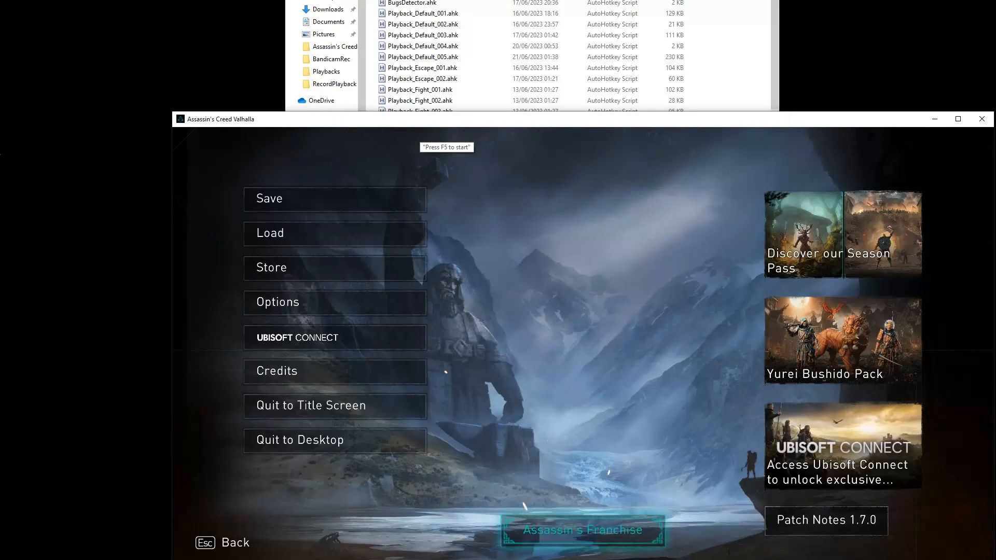
{"action": "key", "text": "f5"}
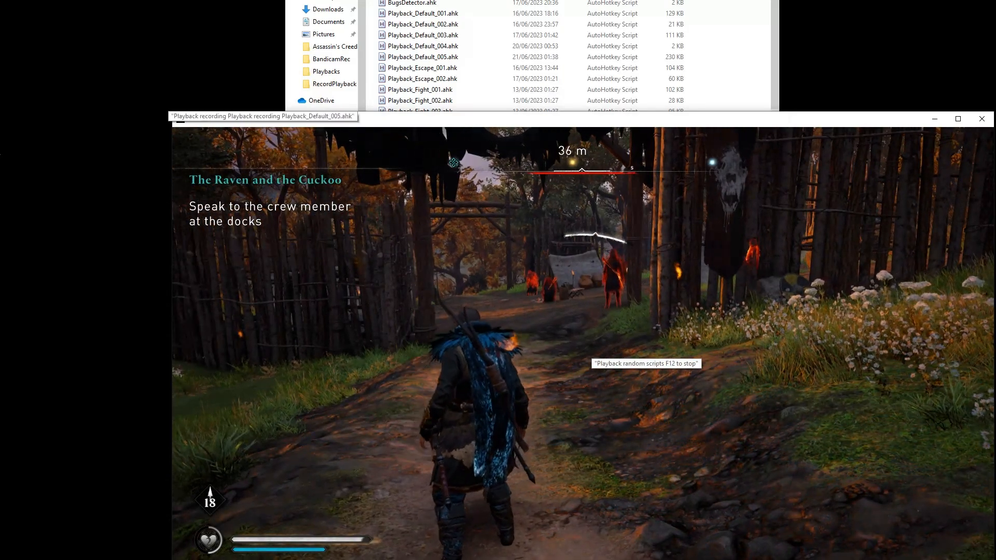